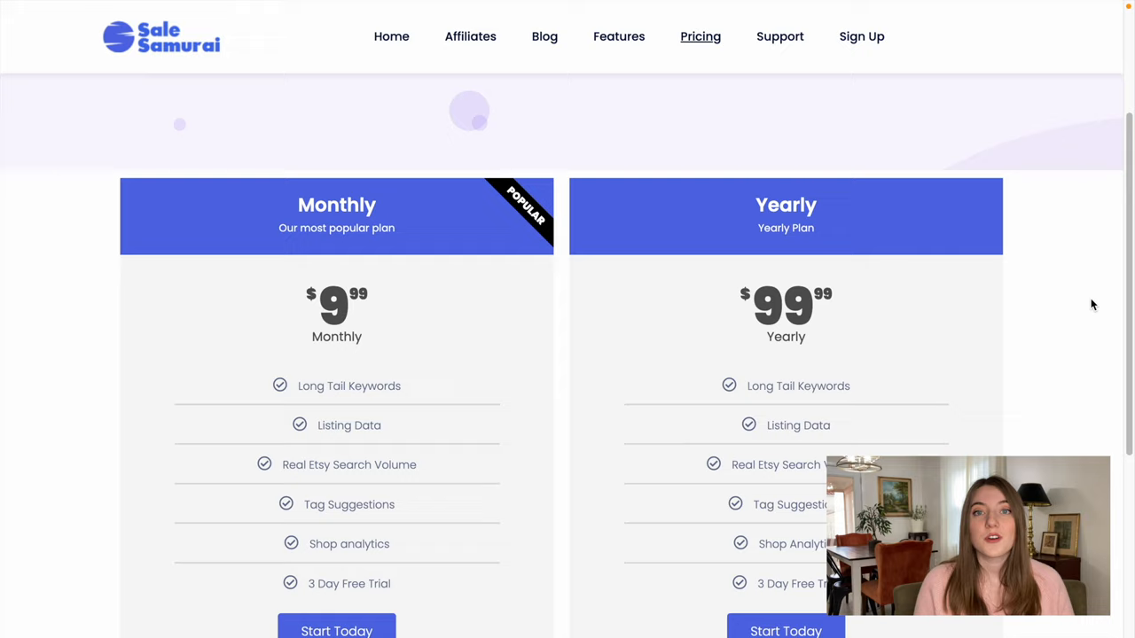
- Connect the Etsy shop from the Shops page, approve authorization, then move to the Tutorials page
{"action": "scroll", "scroll_direction": "down", "scroll_amount": 3}
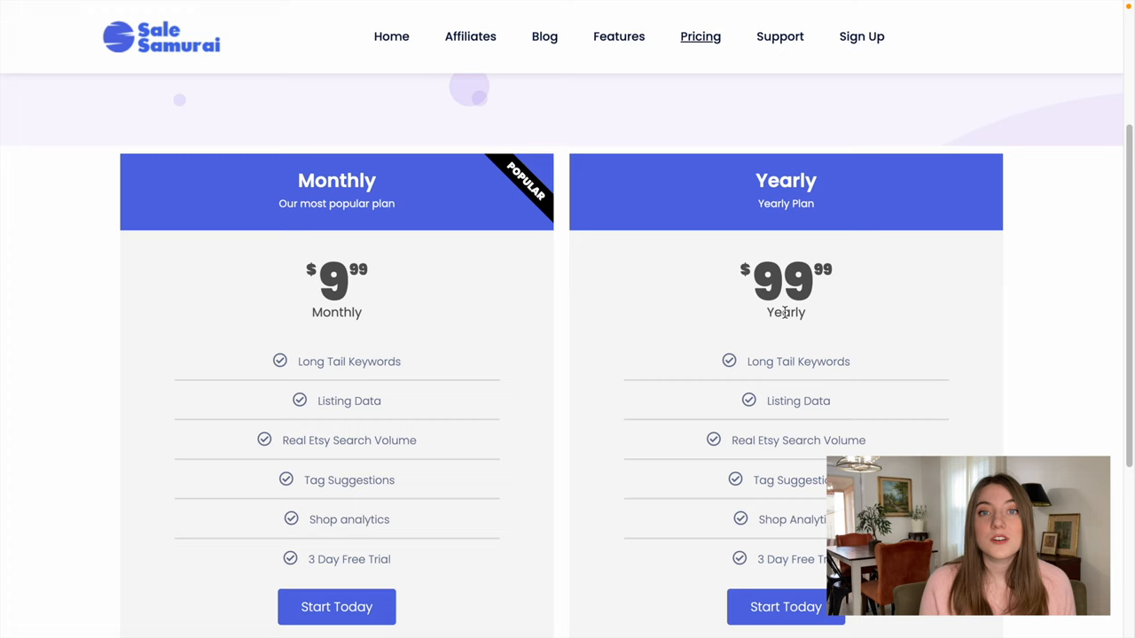
{"action": "scroll", "scroll_direction": "down", "scroll_amount": 3}
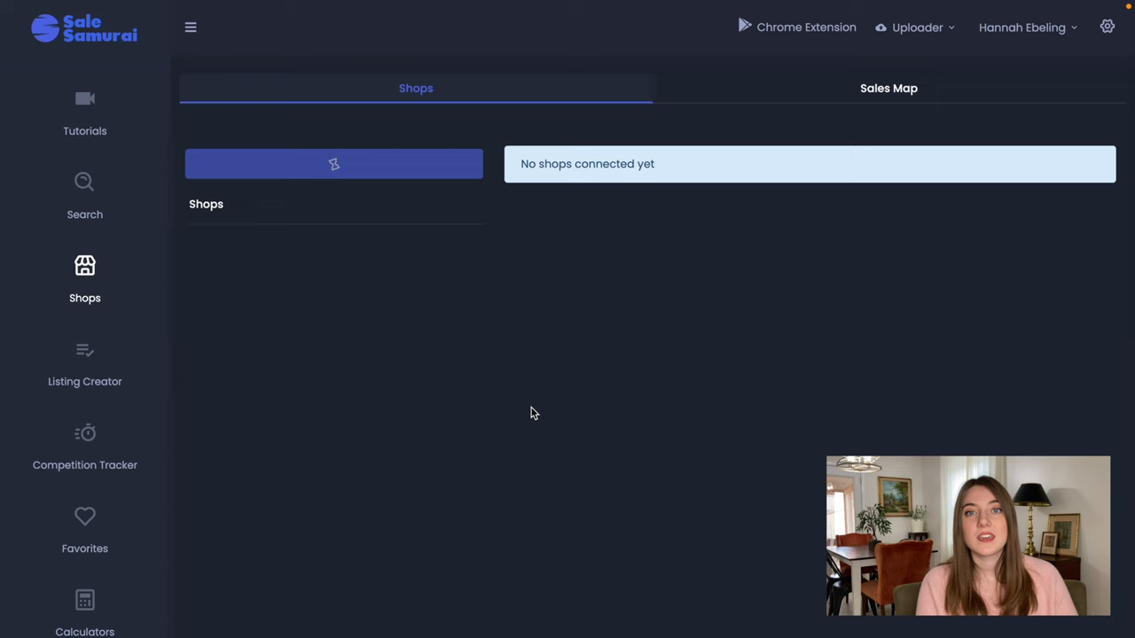
{"action": "left_click", "coordinate": [333, 163]}
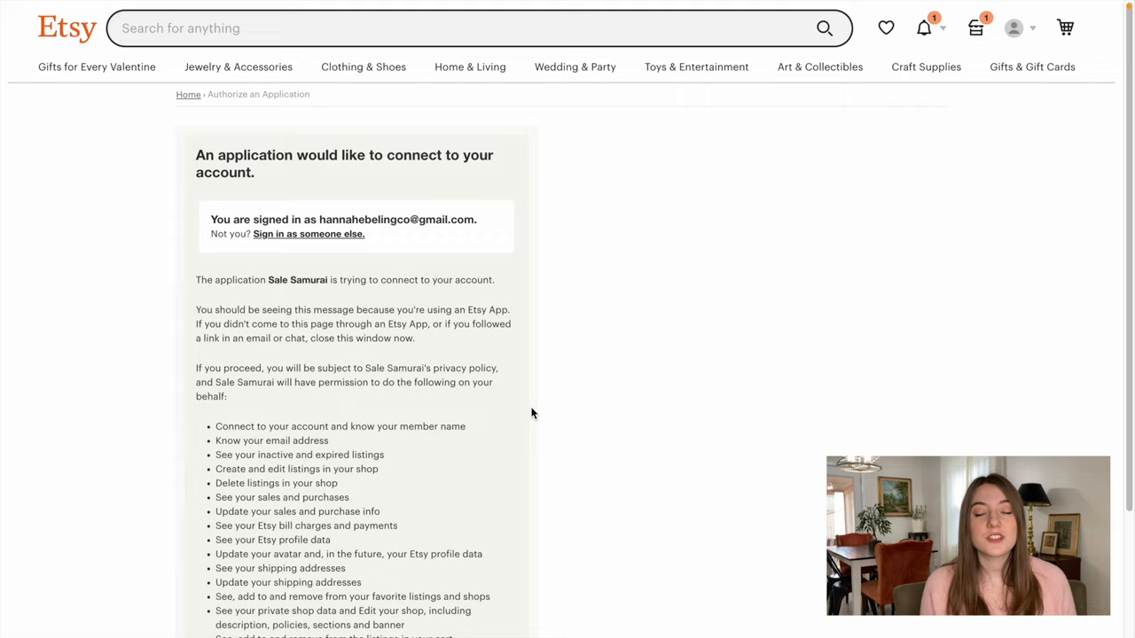
{"action": "scroll", "scroll_direction": "down", "scroll_amount": 3}
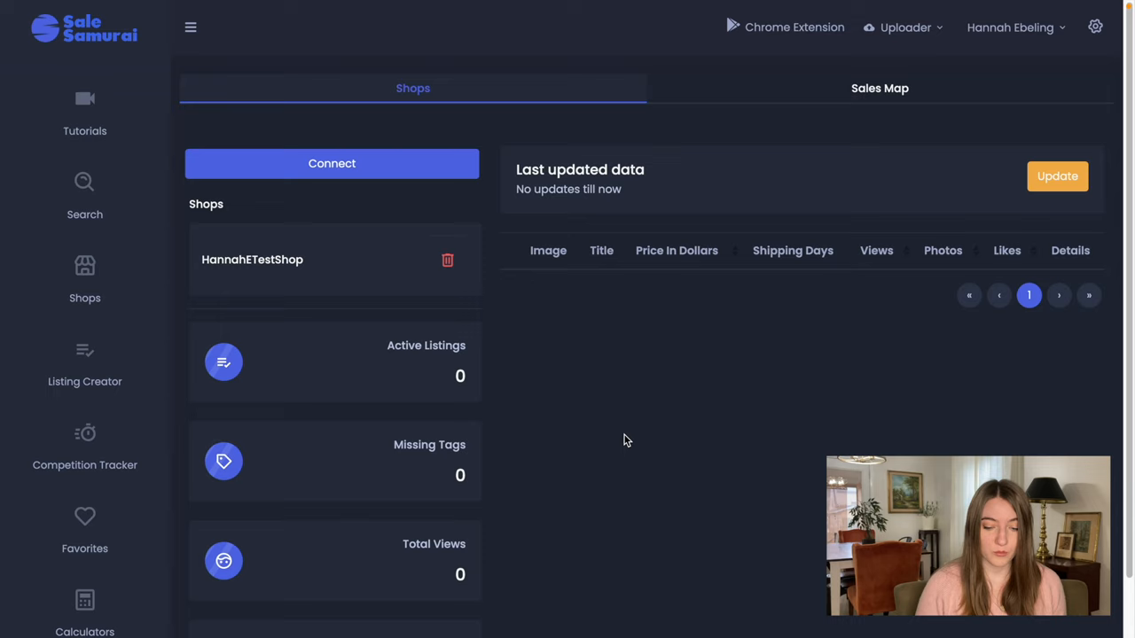
{"action": "scroll", "scroll_direction": "down", "scroll_amount": 3}
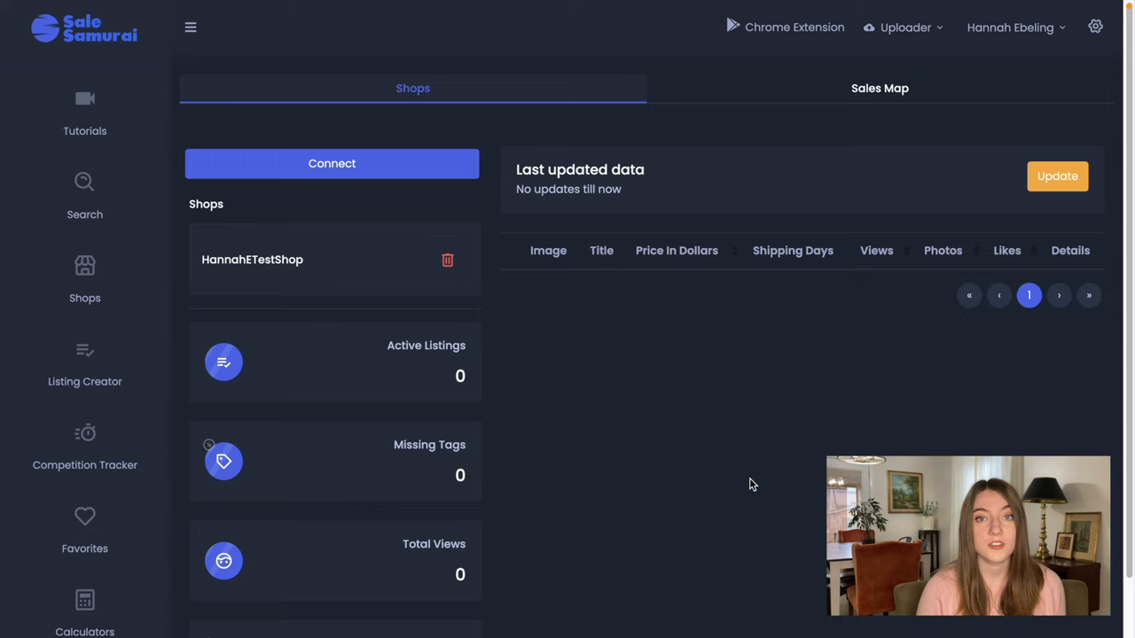
{"action": "mouse_move", "coordinate": [818, 323]}
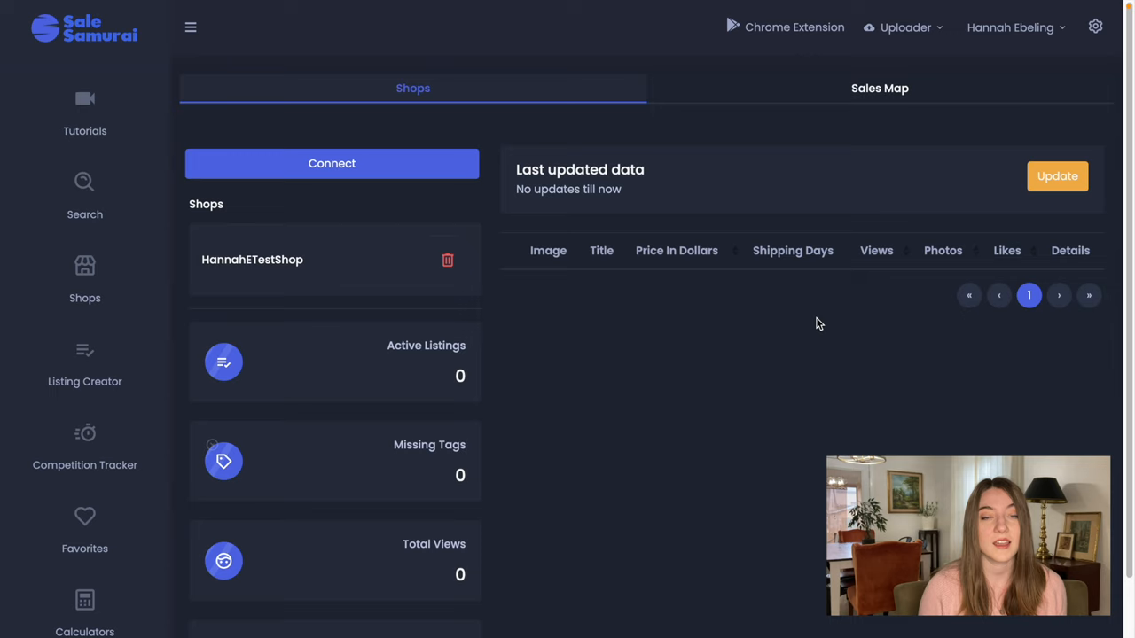
{"action": "left_click", "coordinate": [85, 107]}
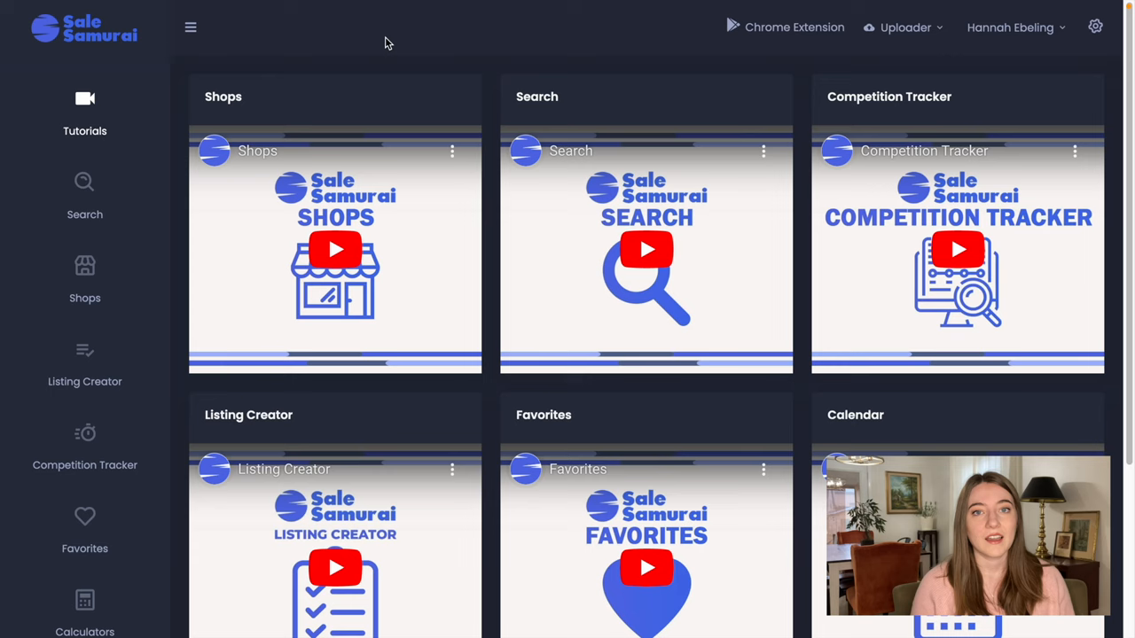
- Go to Search and begin entering the keyword funny teacher shirt for research
{"action": "left_click", "coordinate": [85, 191]}
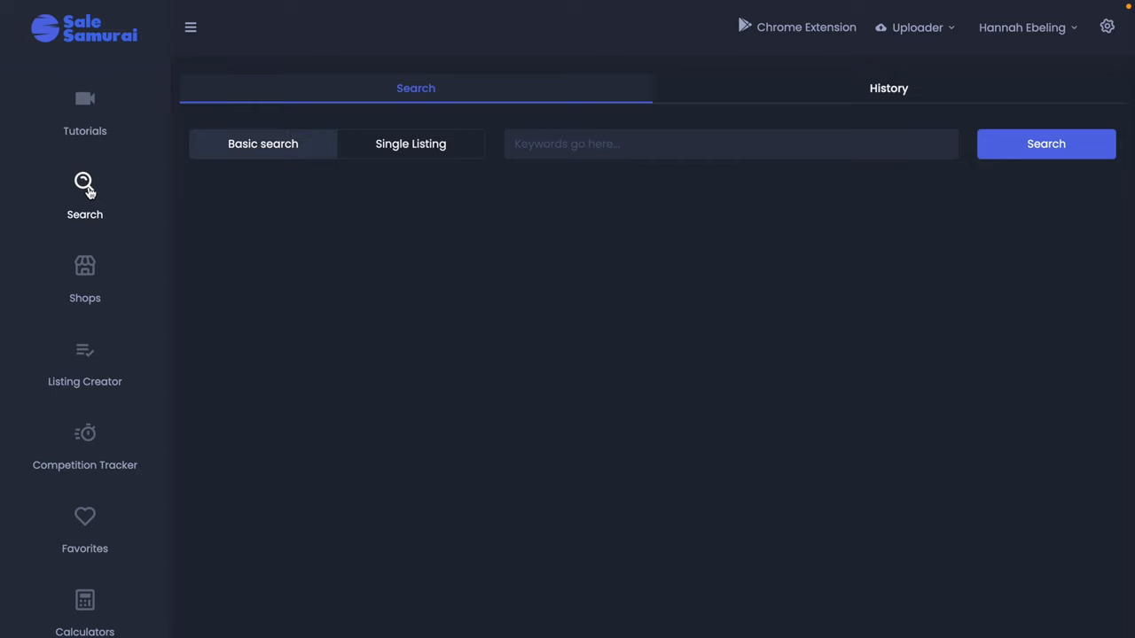
{"action": "left_click", "coordinate": [1046, 144]}
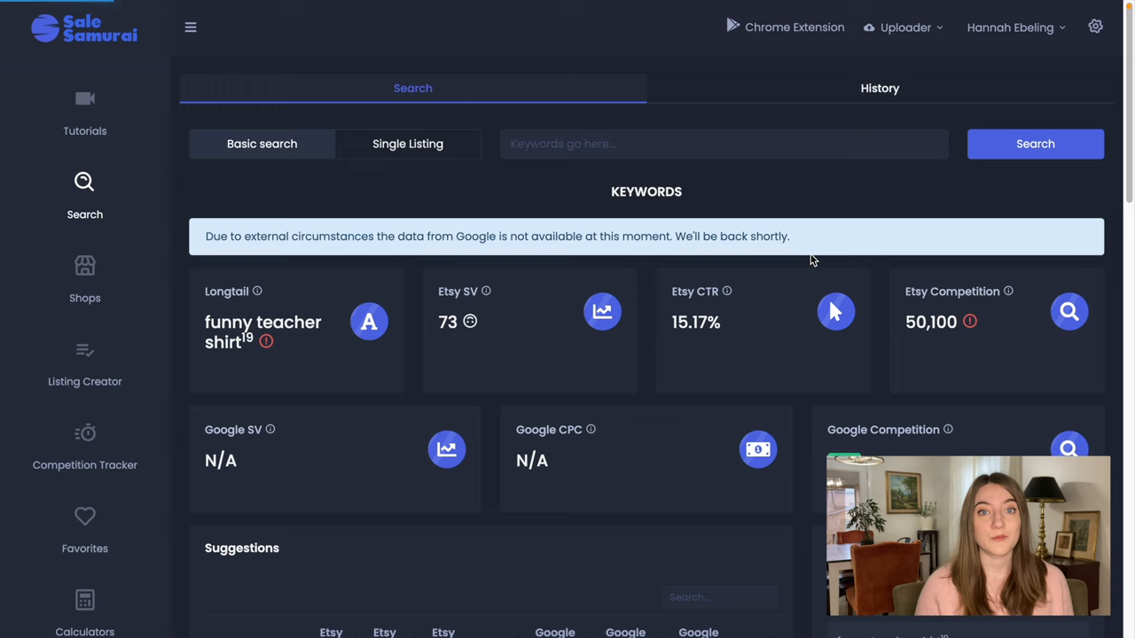
{"action": "mouse_move", "coordinate": [419, 193]}
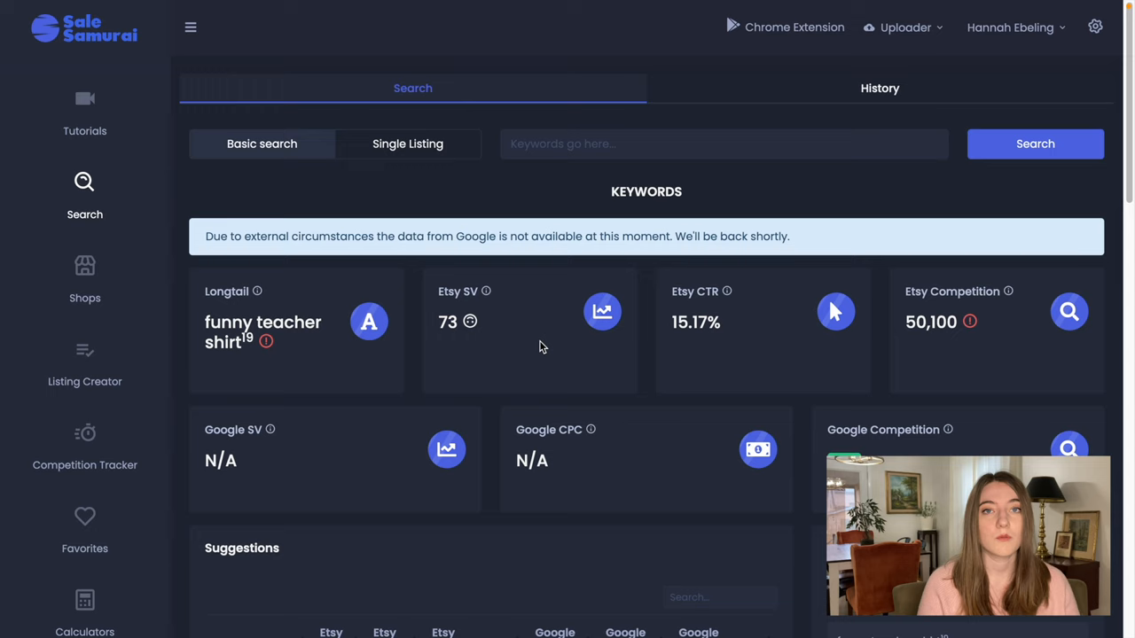
{"action": "mouse_move", "coordinate": [521, 344]}
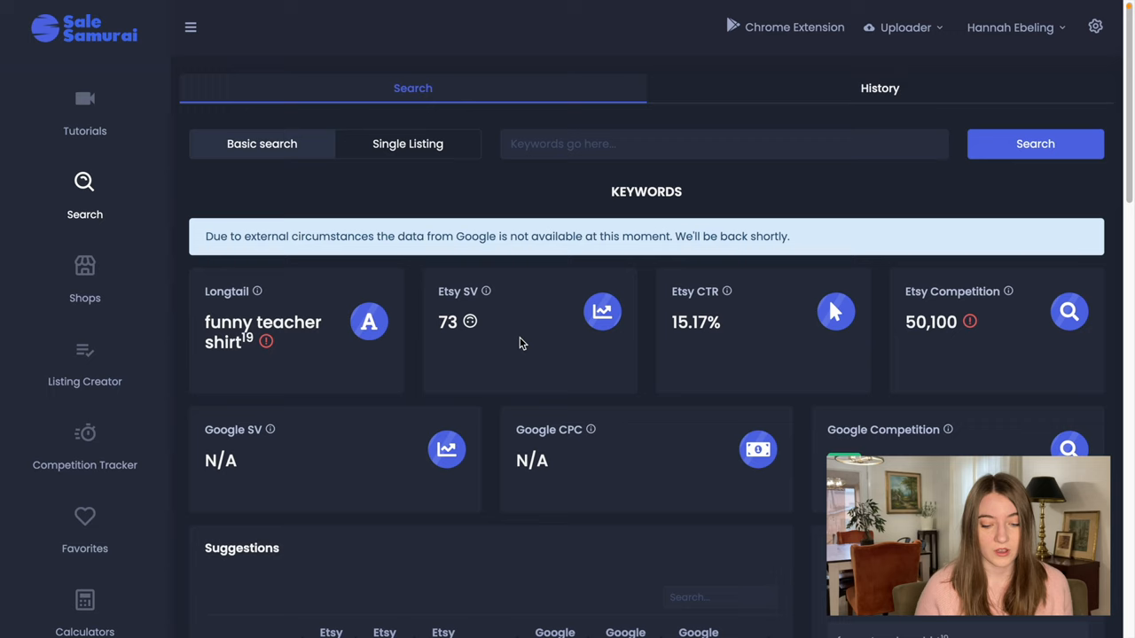
{"action": "mouse_move", "coordinate": [744, 339]}
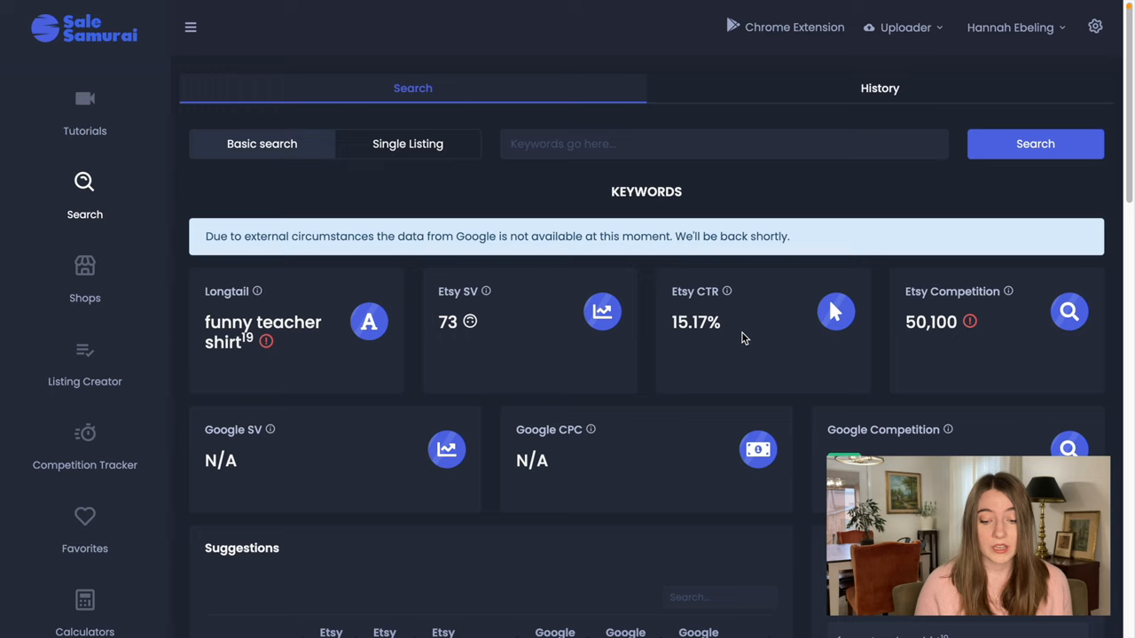
{"action": "mouse_move", "coordinate": [996, 353]}
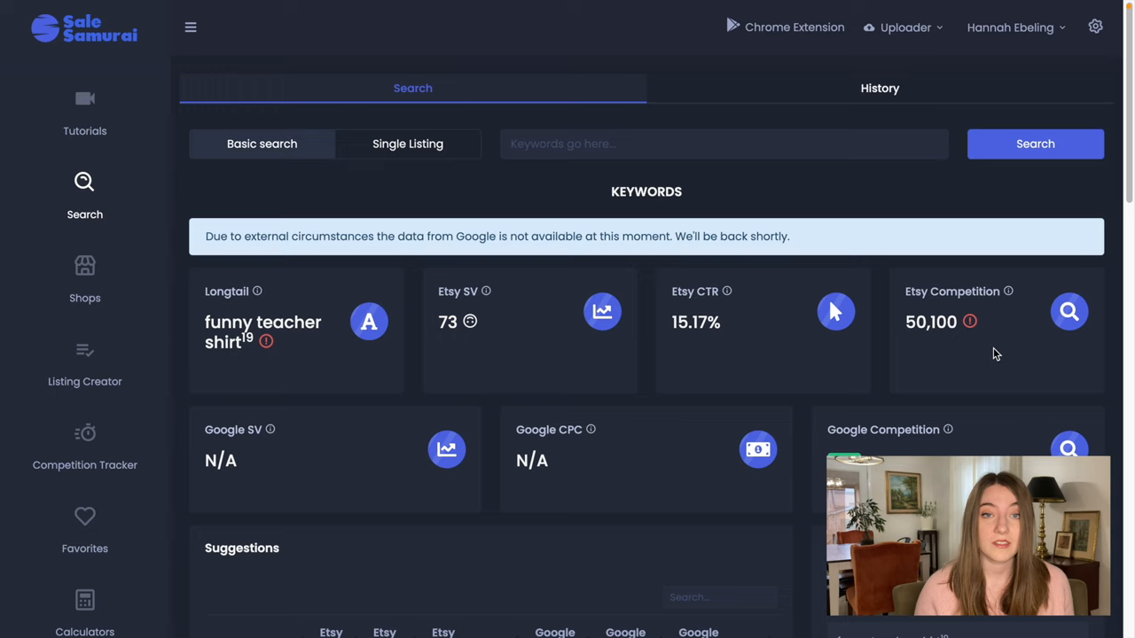
{"action": "mouse_move", "coordinate": [933, 354]}
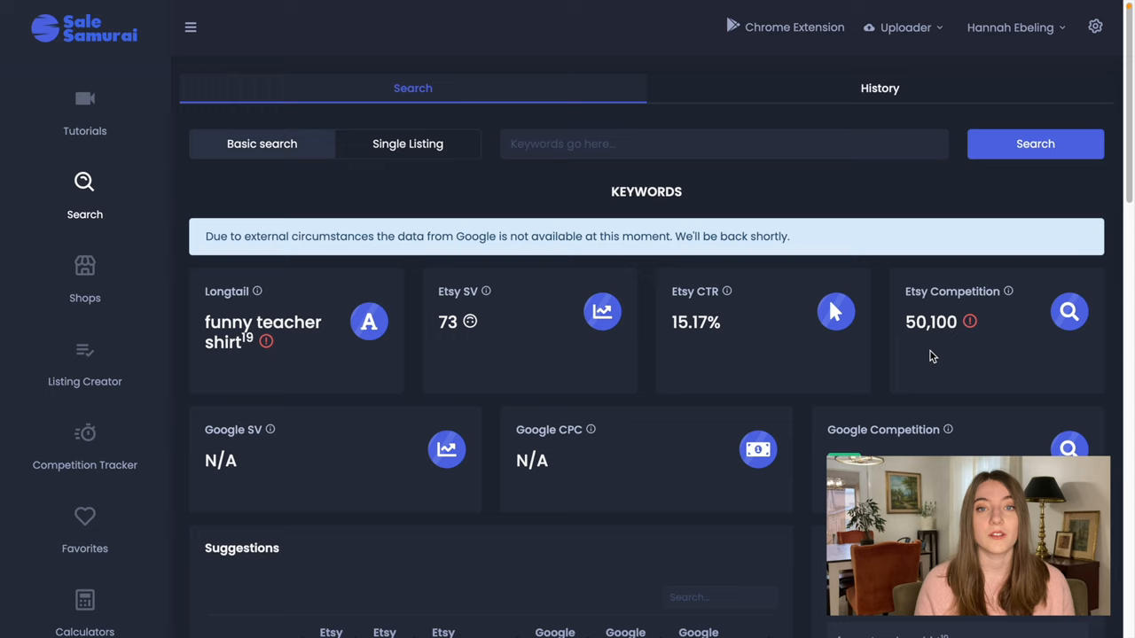
{"action": "mouse_move", "coordinate": [958, 376]}
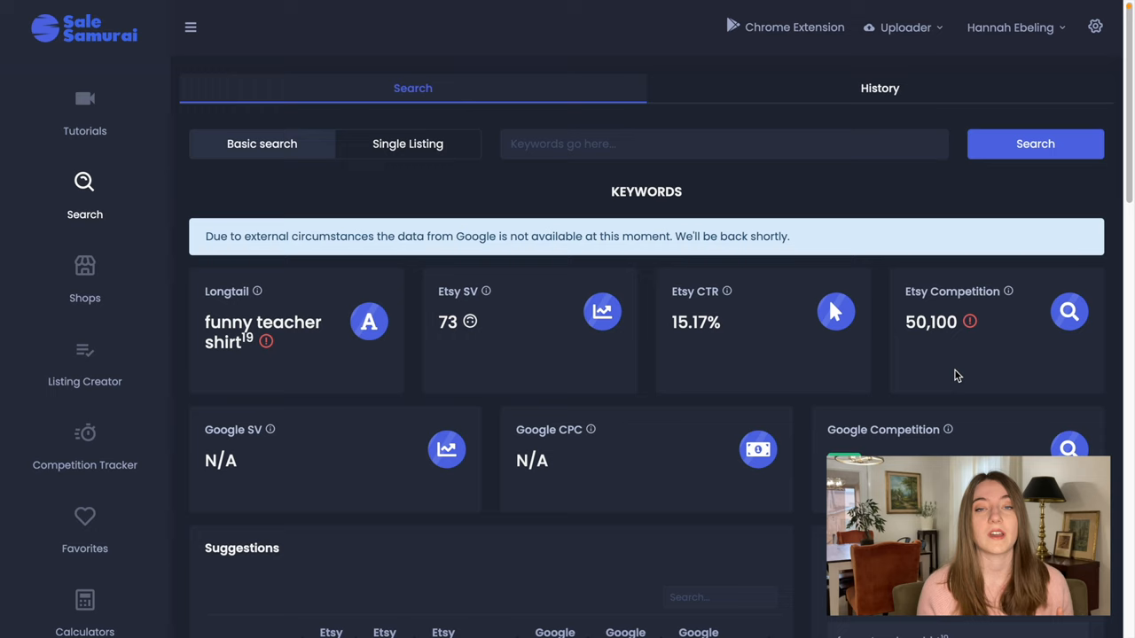
{"action": "mouse_move", "coordinate": [585, 206]}
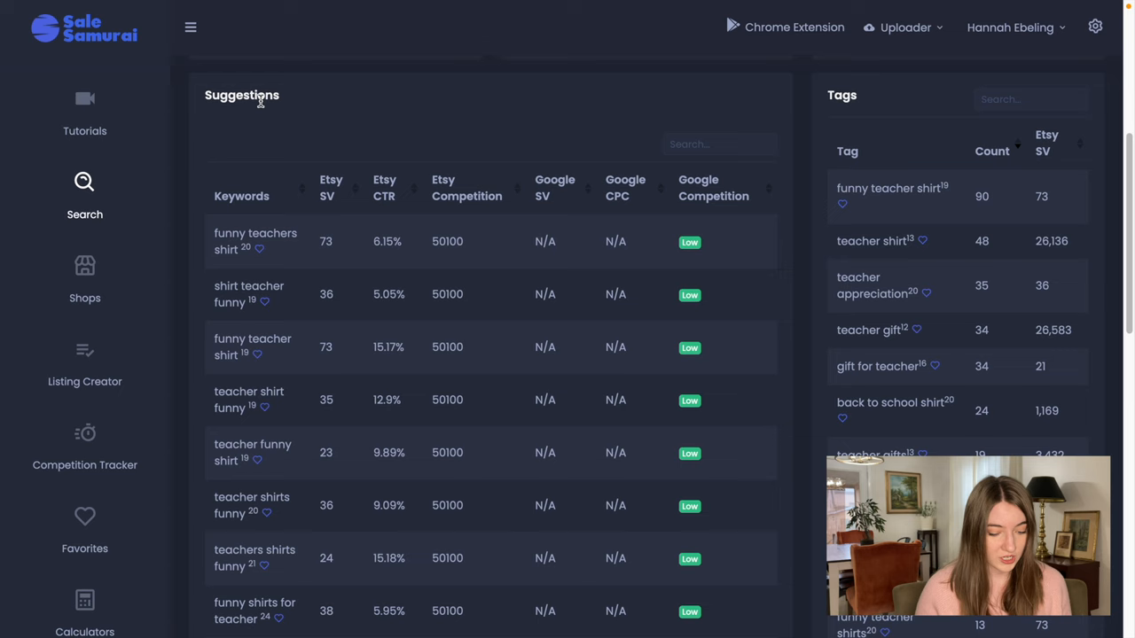
- Scroll the funny teacher shirt results through Suggestions, Tags and the Listings section
{"action": "scroll", "scroll_direction": "down", "scroll_amount": 3}
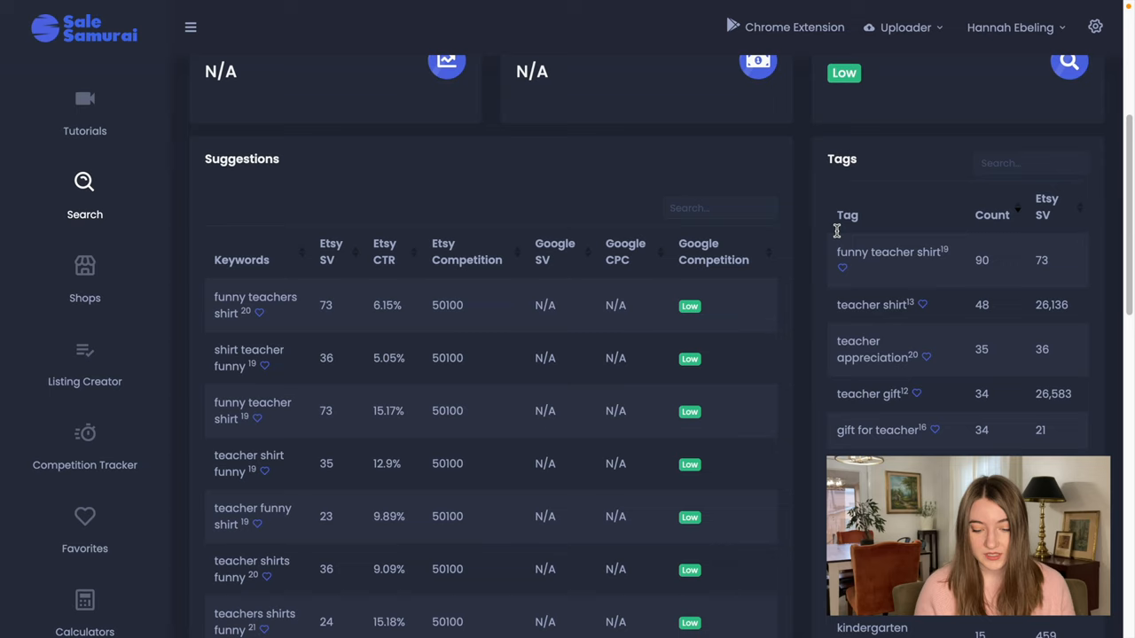
{"action": "scroll", "scroll_direction": "down", "scroll_amount": 3}
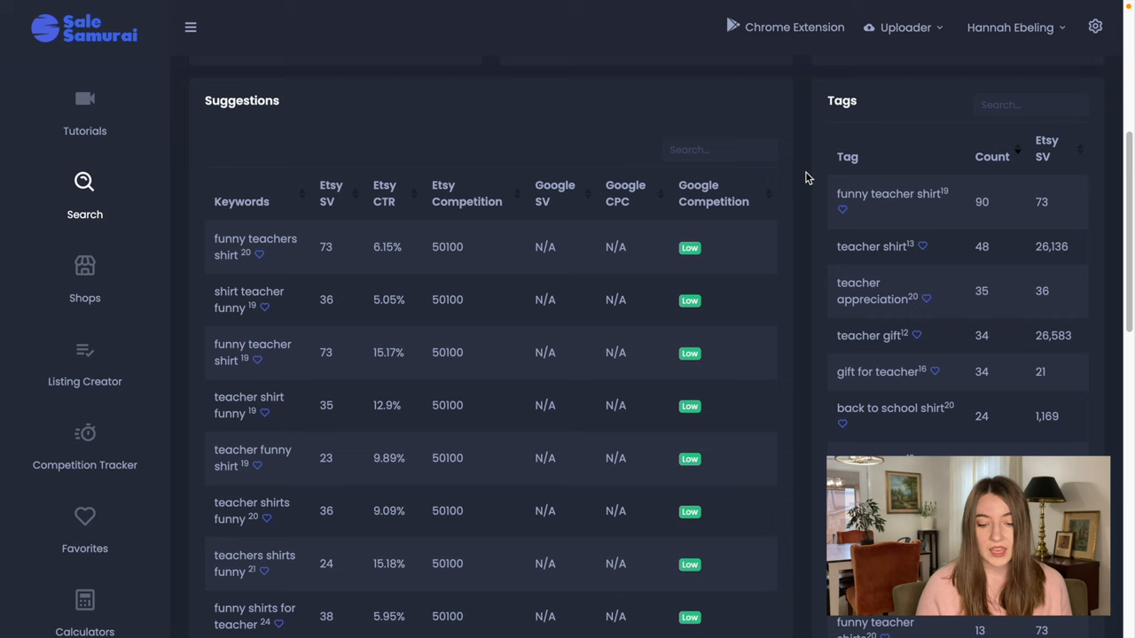
{"action": "scroll", "scroll_direction": "down", "scroll_amount": 3}
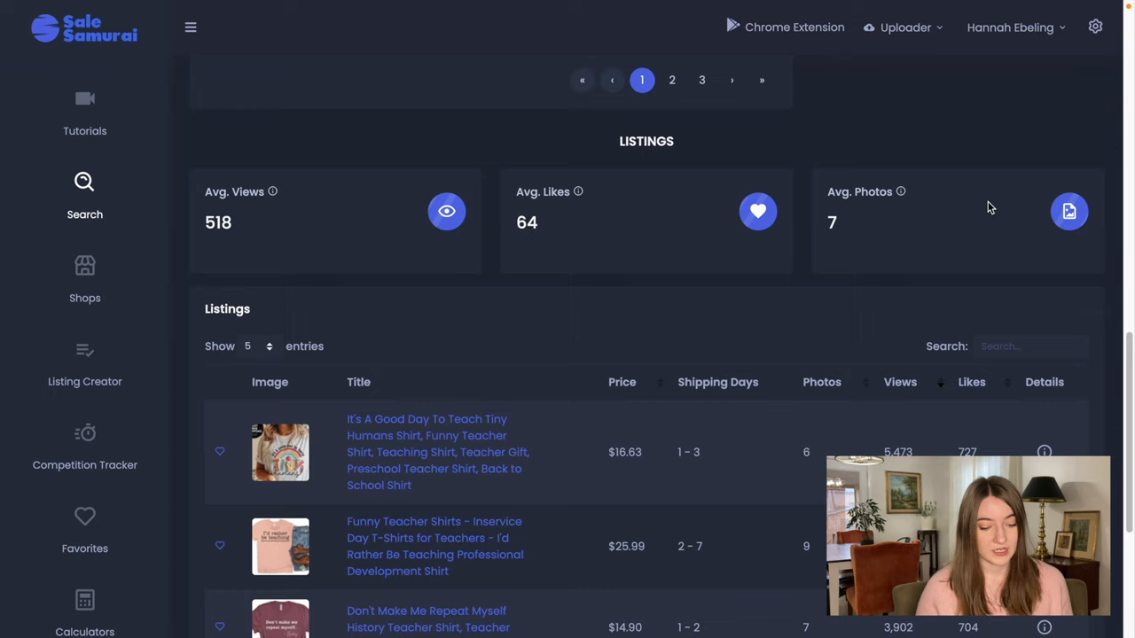
- Scroll to the competing teacher shirt listings with price, shipping days, views and likes
{"action": "scroll", "scroll_direction": "down", "scroll_amount": 3}
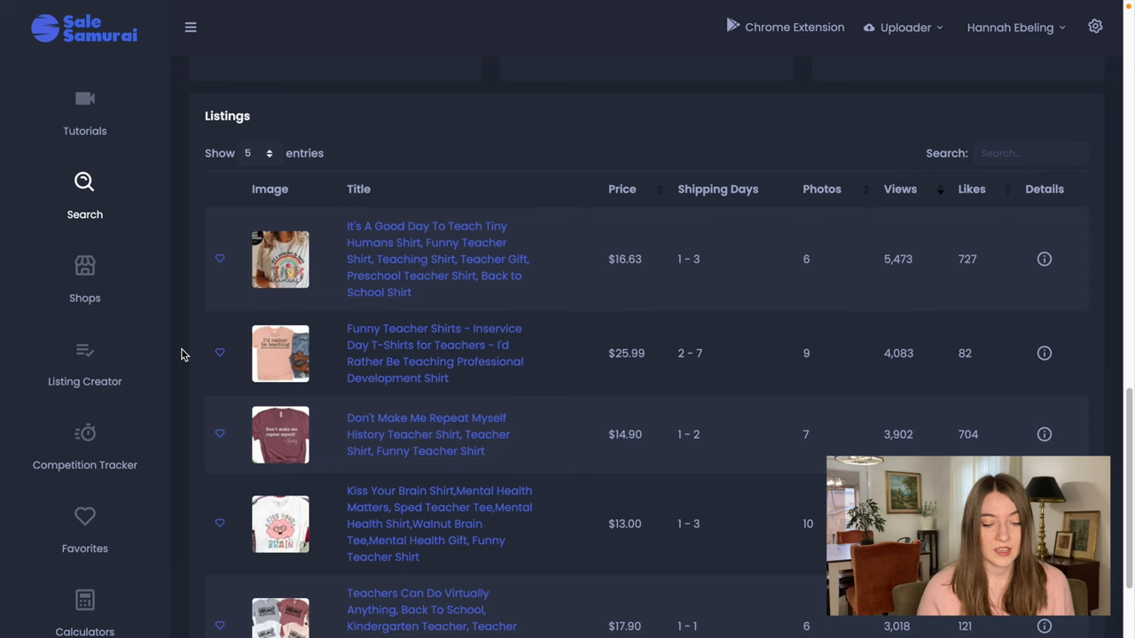
{"action": "scroll", "scroll_direction": "down", "scroll_amount": 3}
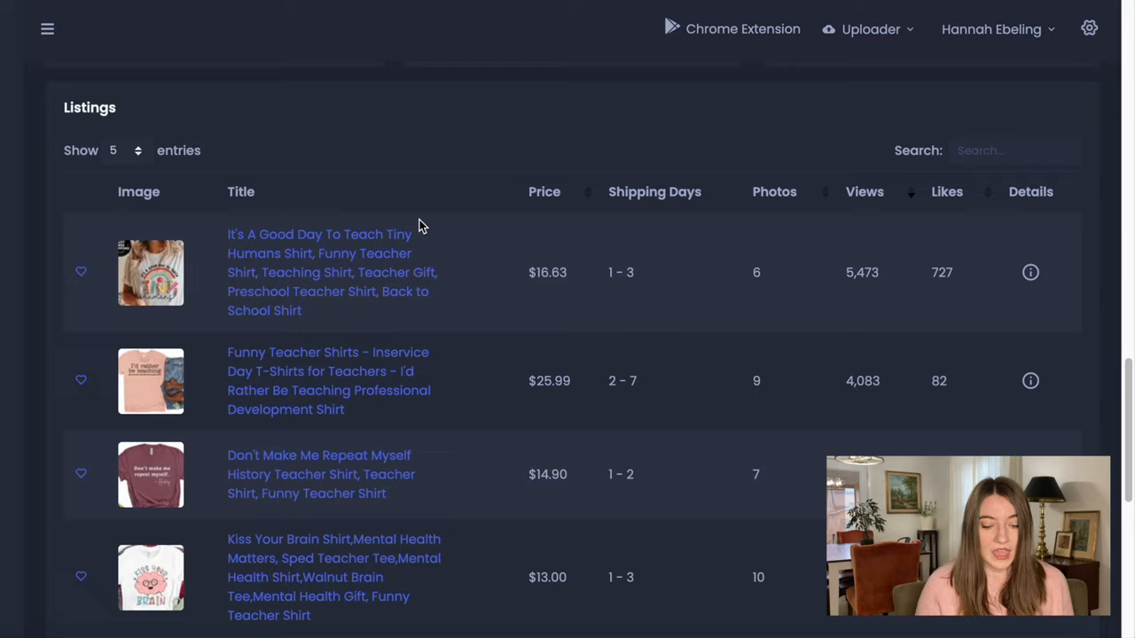
{"action": "scroll", "scroll_direction": "down", "scroll_amount": 3}
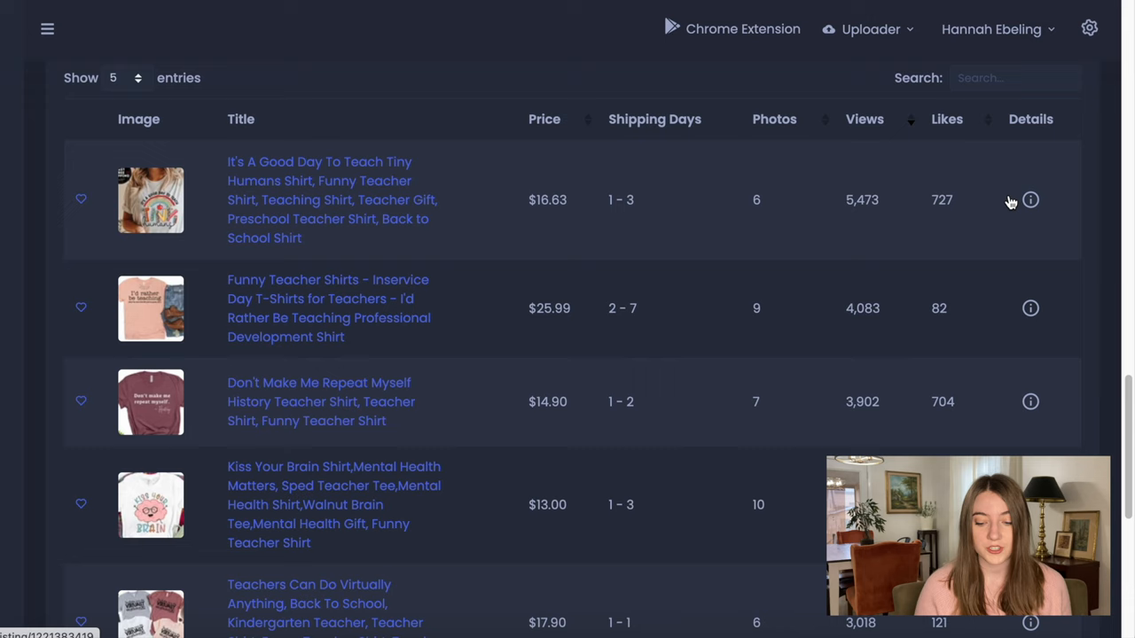
- View the top listing's details: quantity, views, likes, age and its tag table
{"action": "left_click", "coordinate": [1028, 199]}
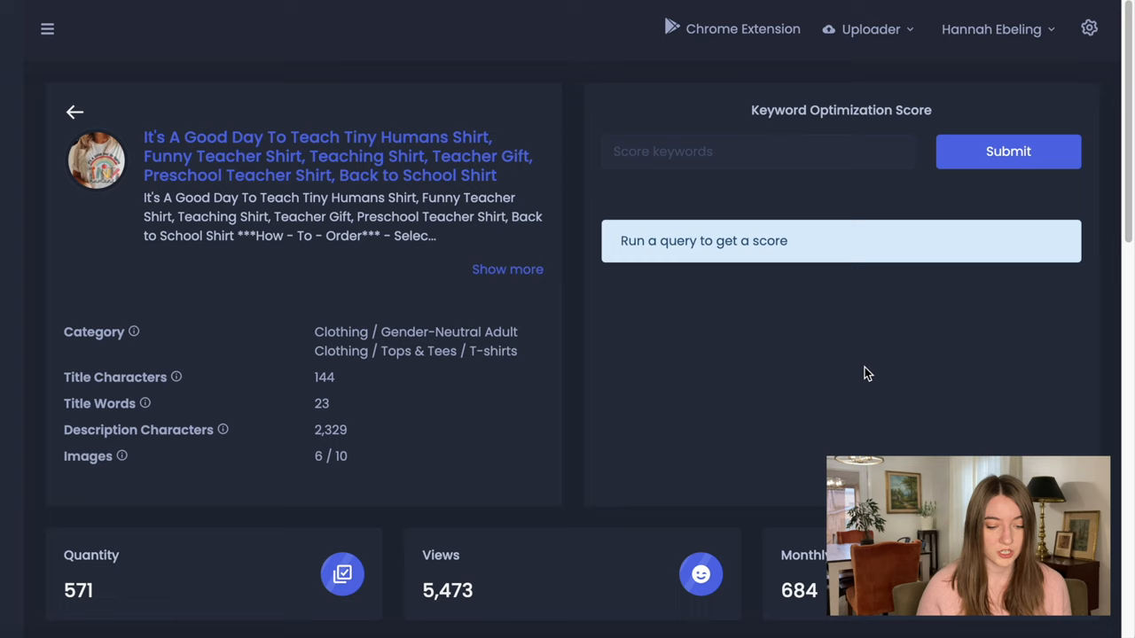
{"action": "scroll", "scroll_direction": "down", "scroll_amount": 3}
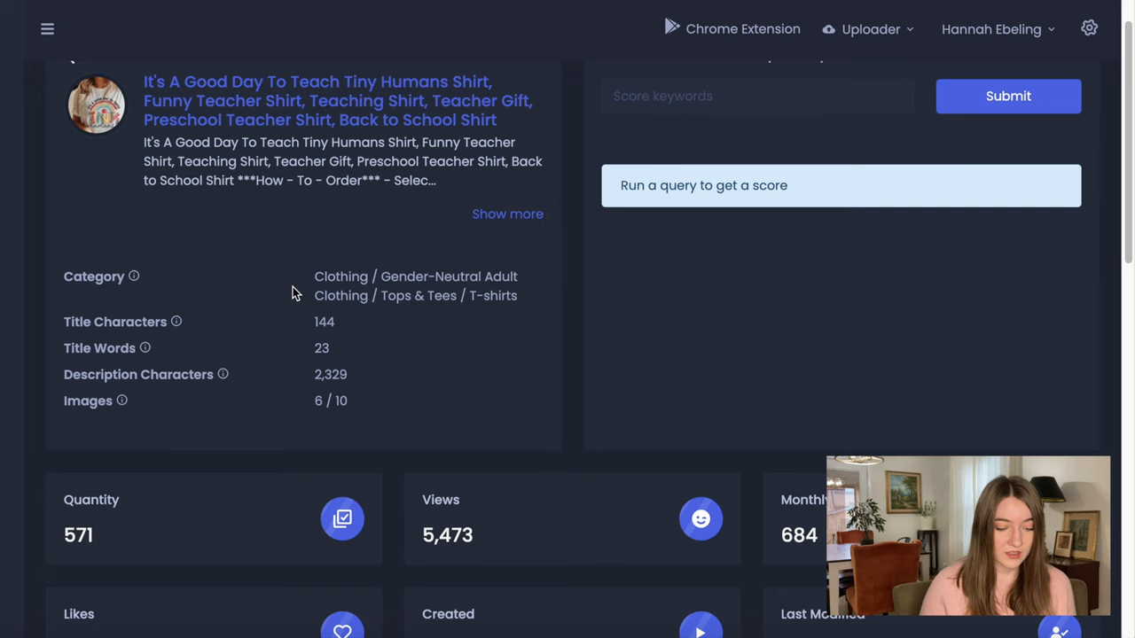
{"action": "mouse_move", "coordinate": [400, 381]}
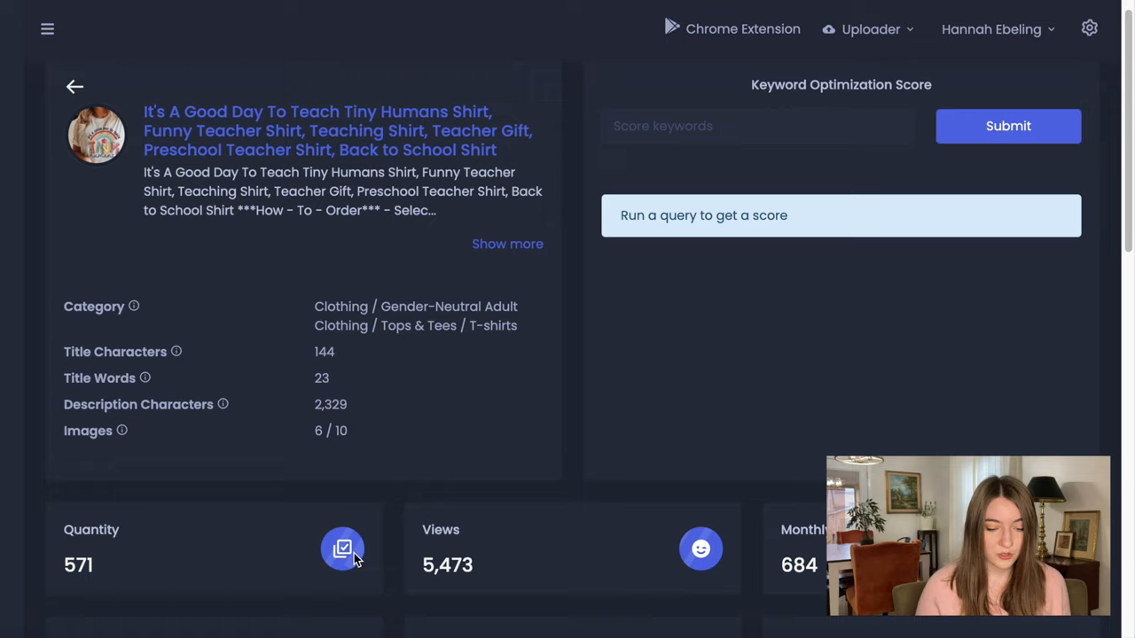
{"action": "scroll", "scroll_direction": "down", "scroll_amount": 3}
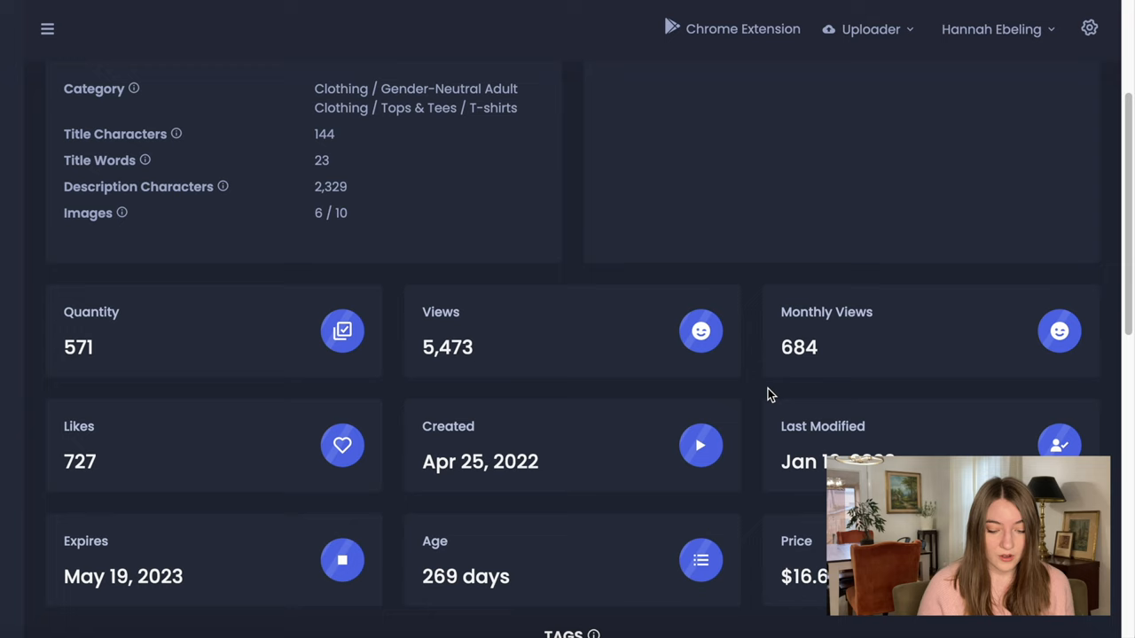
{"action": "scroll", "scroll_direction": "down", "scroll_amount": 3}
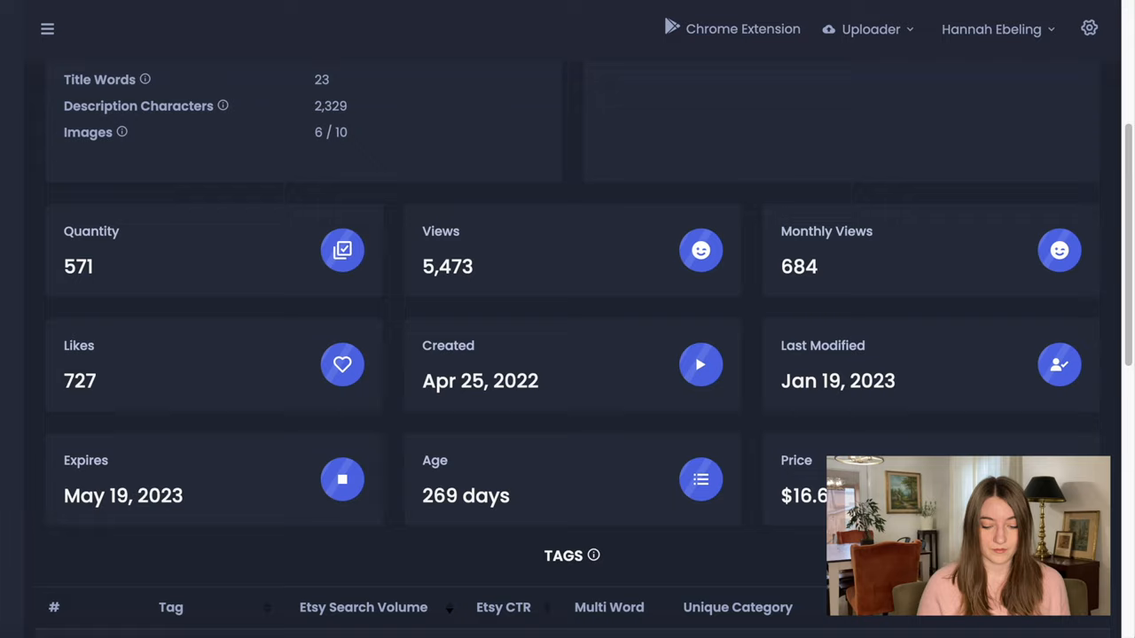
{"action": "scroll", "scroll_direction": "down", "scroll_amount": 3}
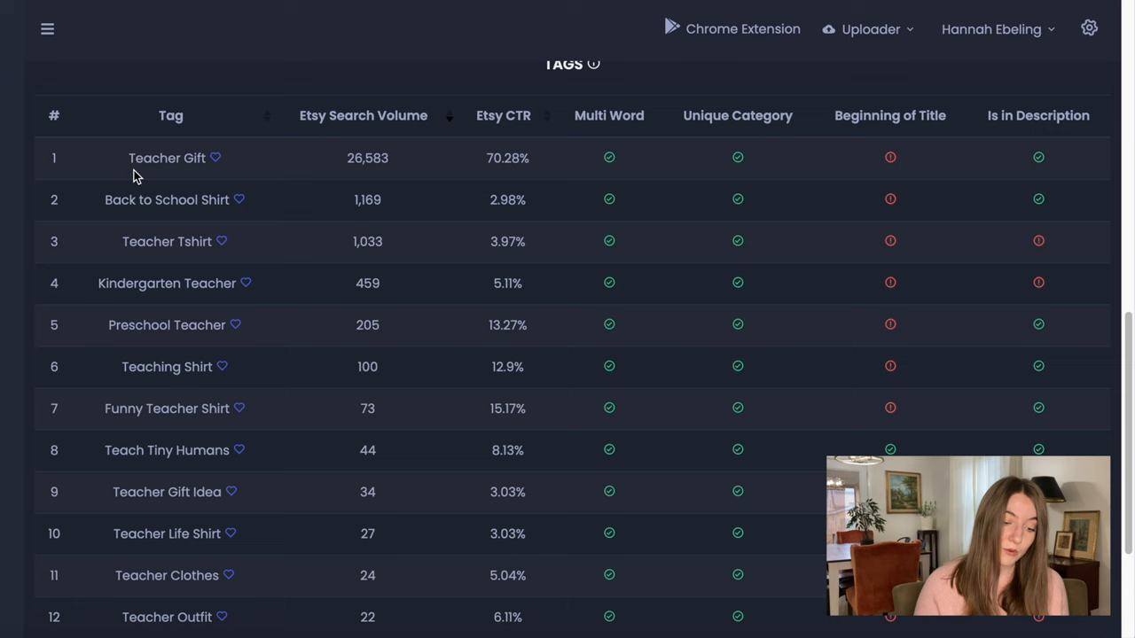
{"action": "scroll", "scroll_direction": "down", "scroll_amount": 3}
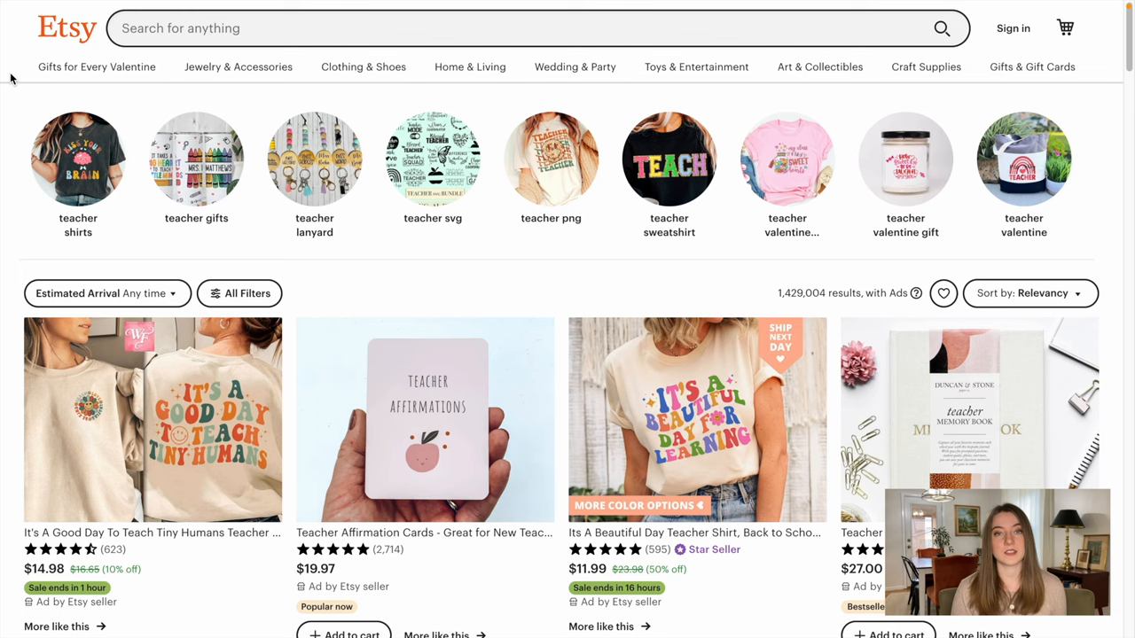
- Search Etsy for "teacher gift" to bring up Sale Samurai's keyword suggestions panel
{"action": "type", "text": "teacher gift"}
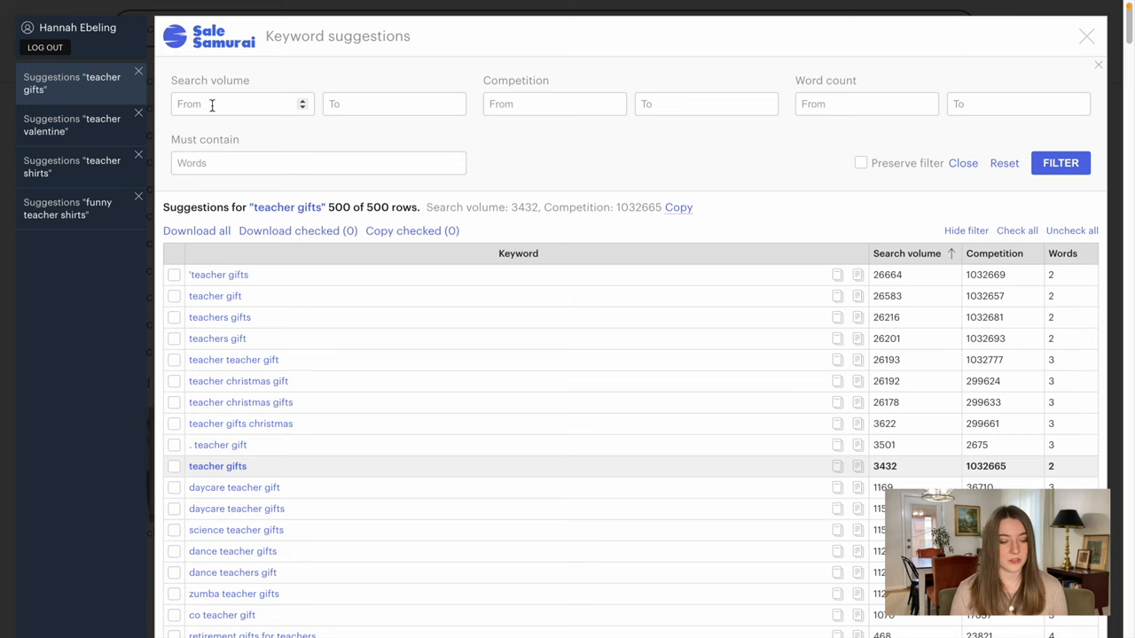
- Filter teacher gifts suggestions to search volume 100–500 and competition 100–2000, leaving 8 keywords
{"action": "type", "text": "500"}
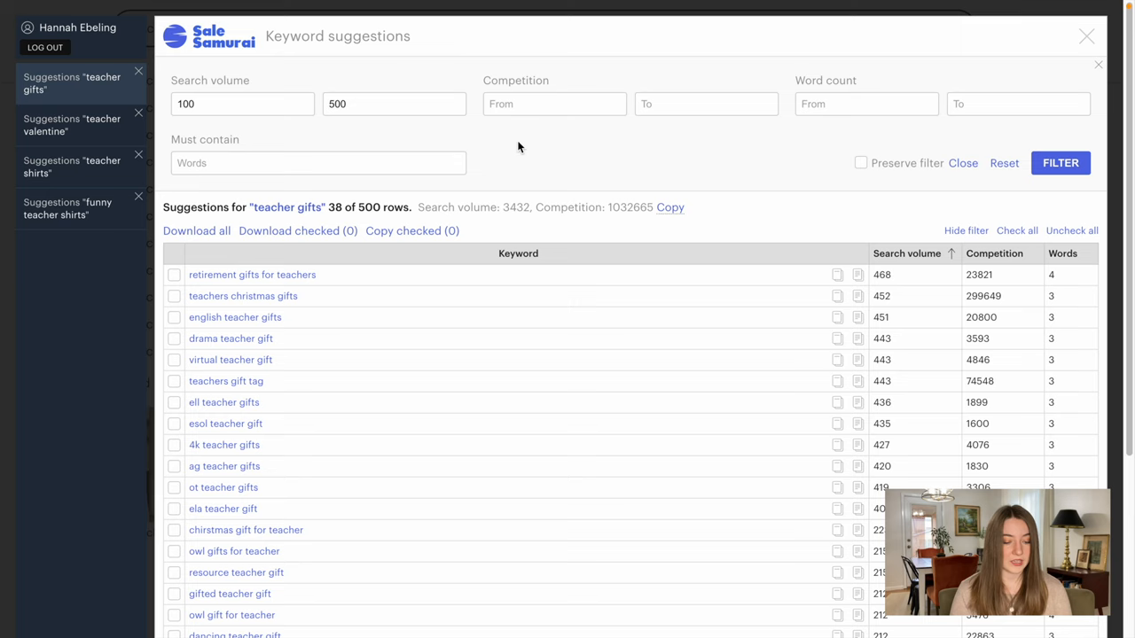
{"action": "left_click", "coordinate": [553, 103]}
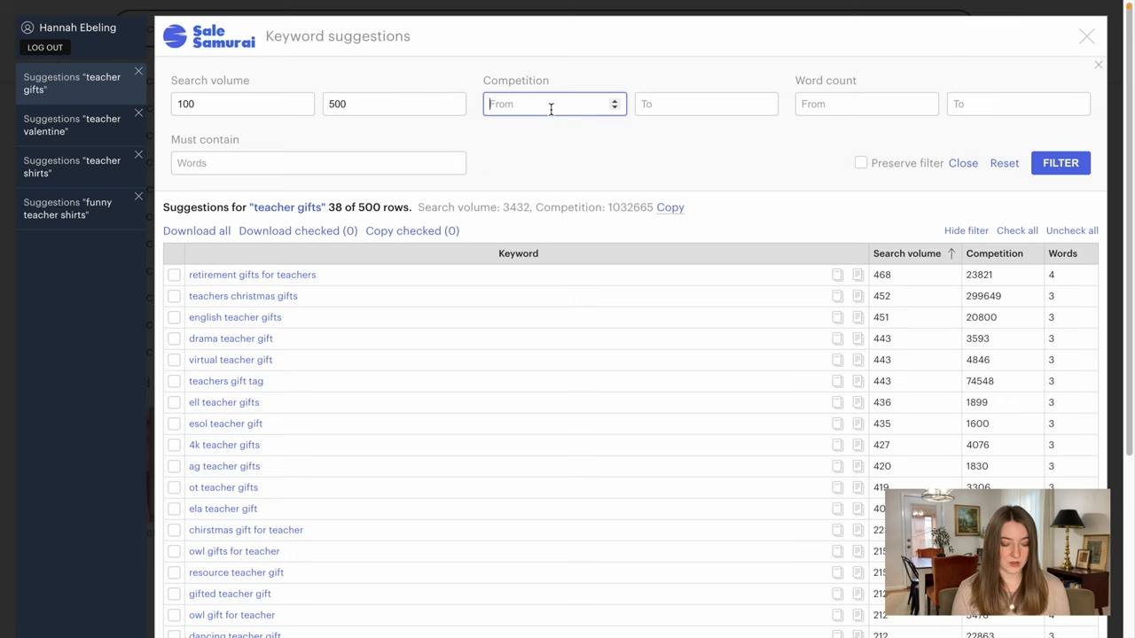
{"action": "type", "text": "100"}
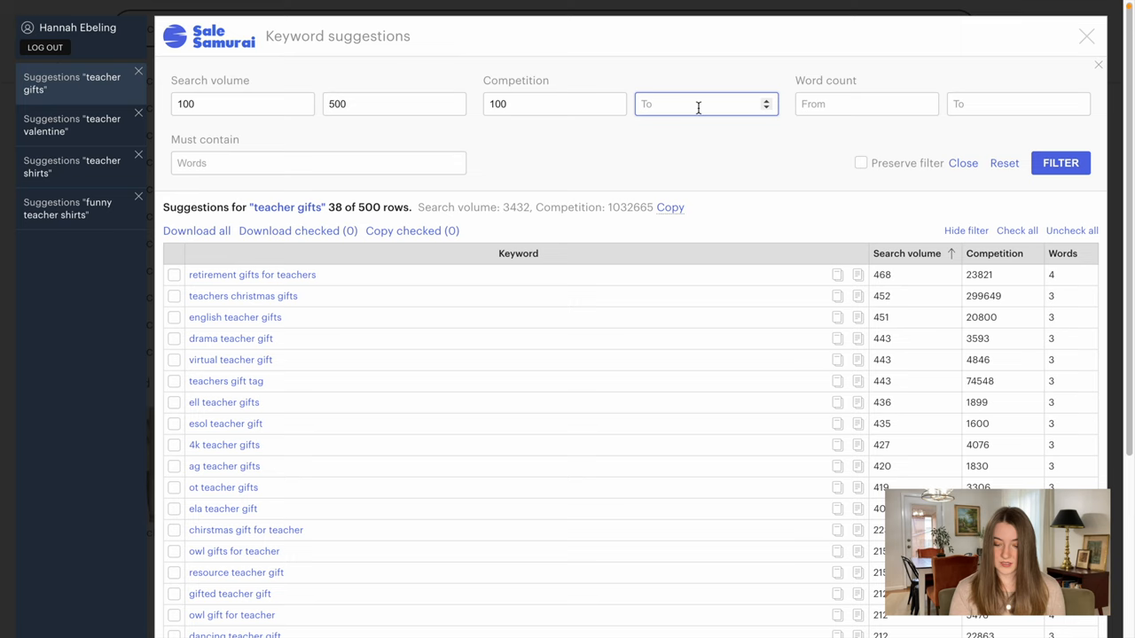
{"action": "type", "text": "2000"}
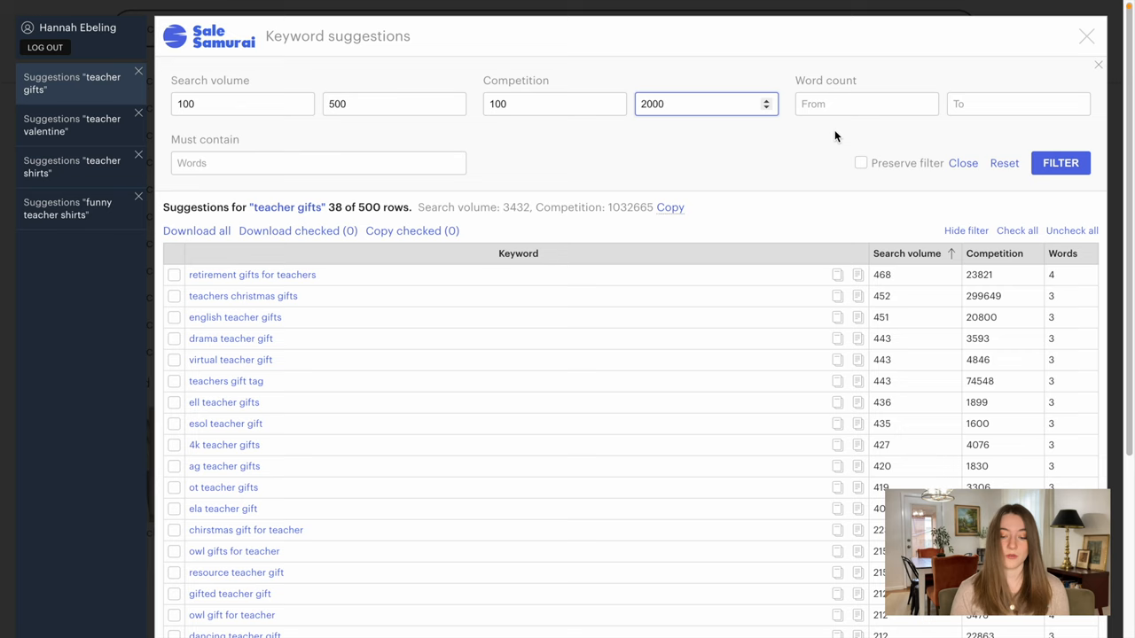
{"action": "left_click", "coordinate": [1061, 163]}
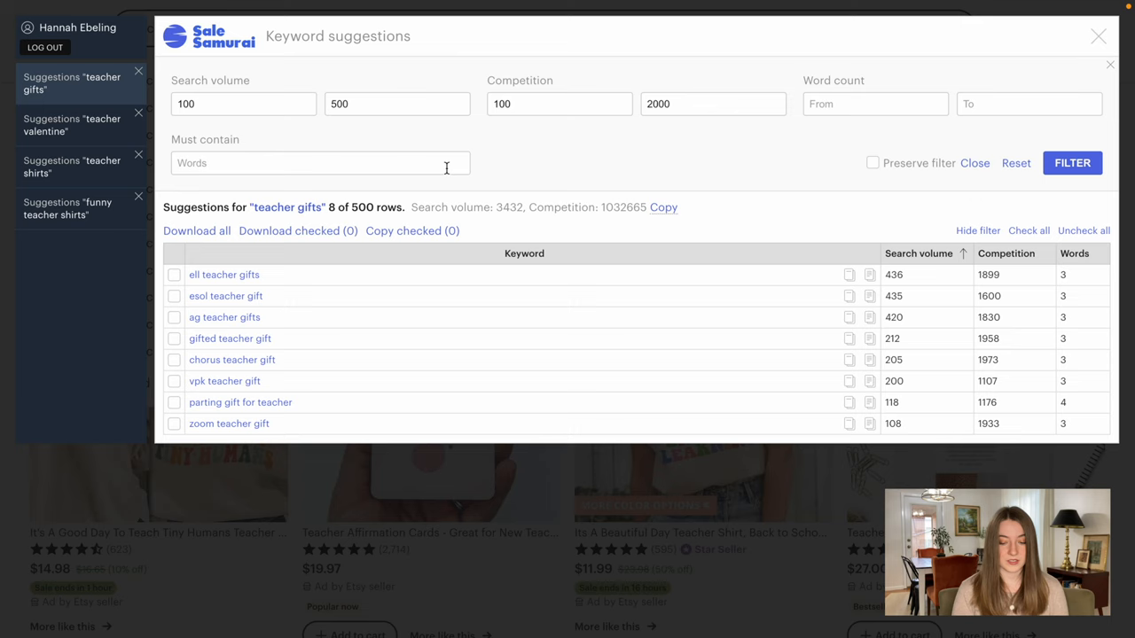
{"action": "mouse_move", "coordinate": [954, 216]}
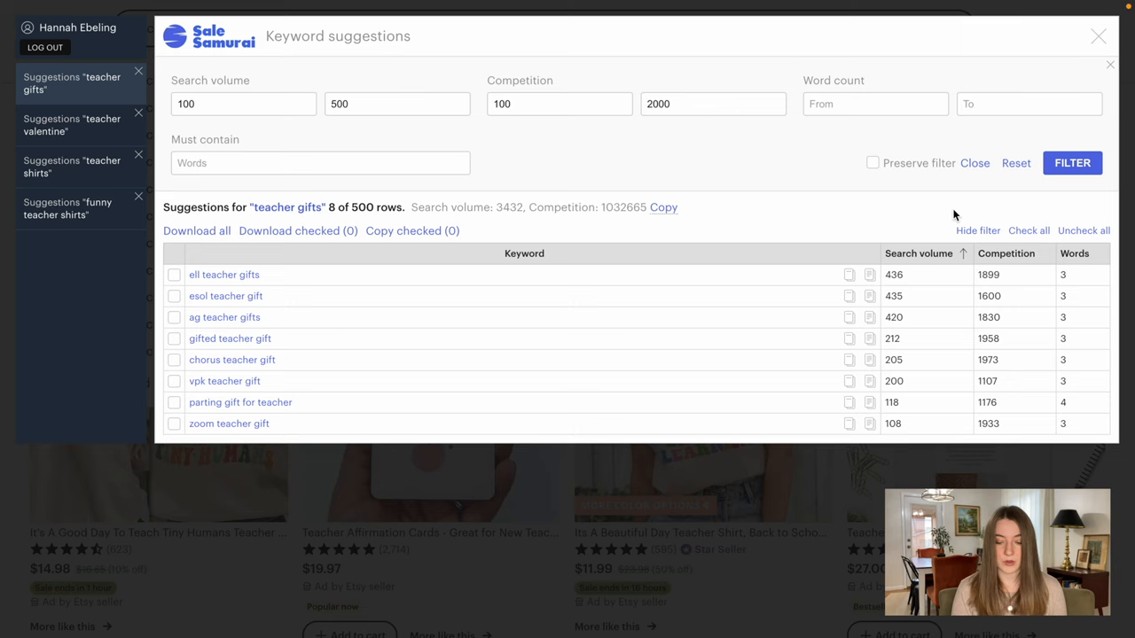
{"action": "mouse_move", "coordinate": [967, 211]}
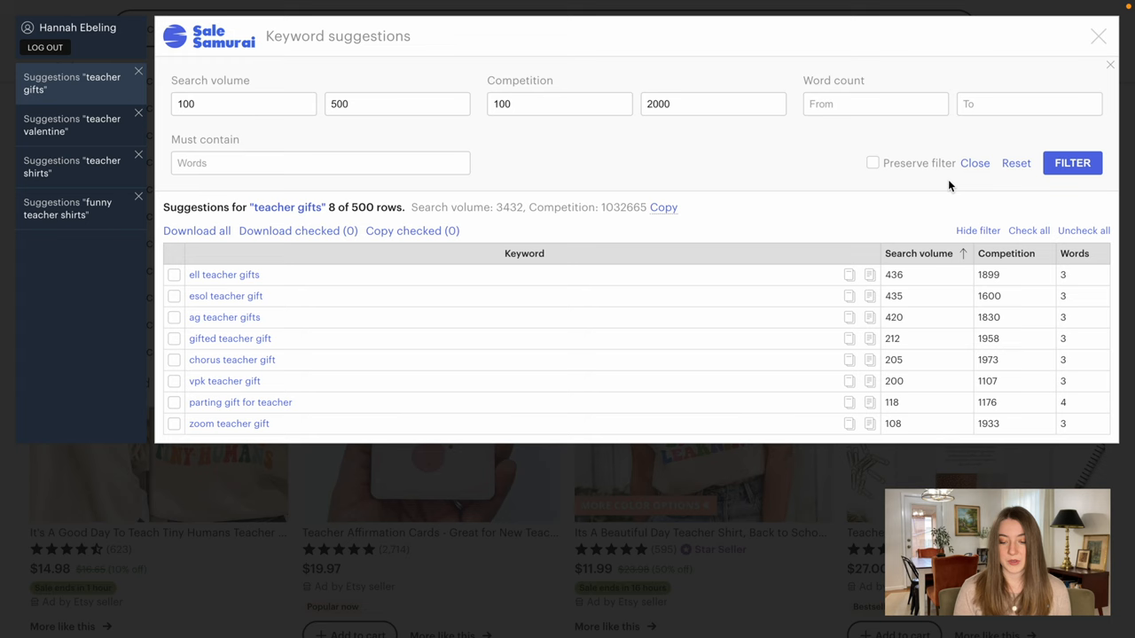
- Reset the keyword filters to restore all 500 teacher gifts suggestions
{"action": "left_click", "coordinate": [1014, 163]}
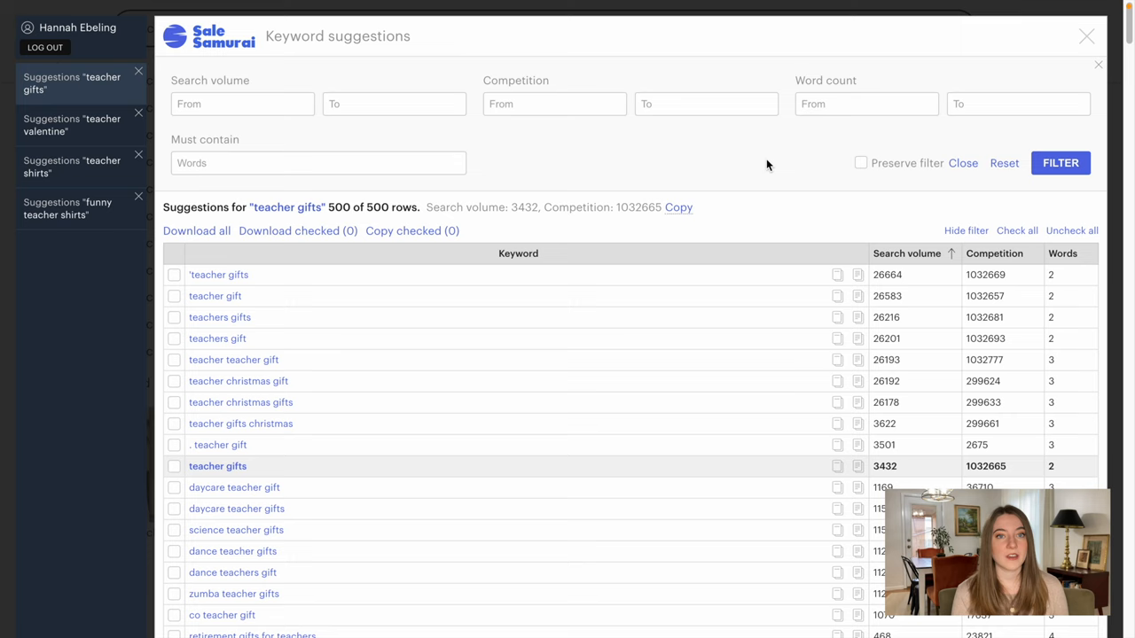
{"action": "mouse_move", "coordinate": [884, 60]}
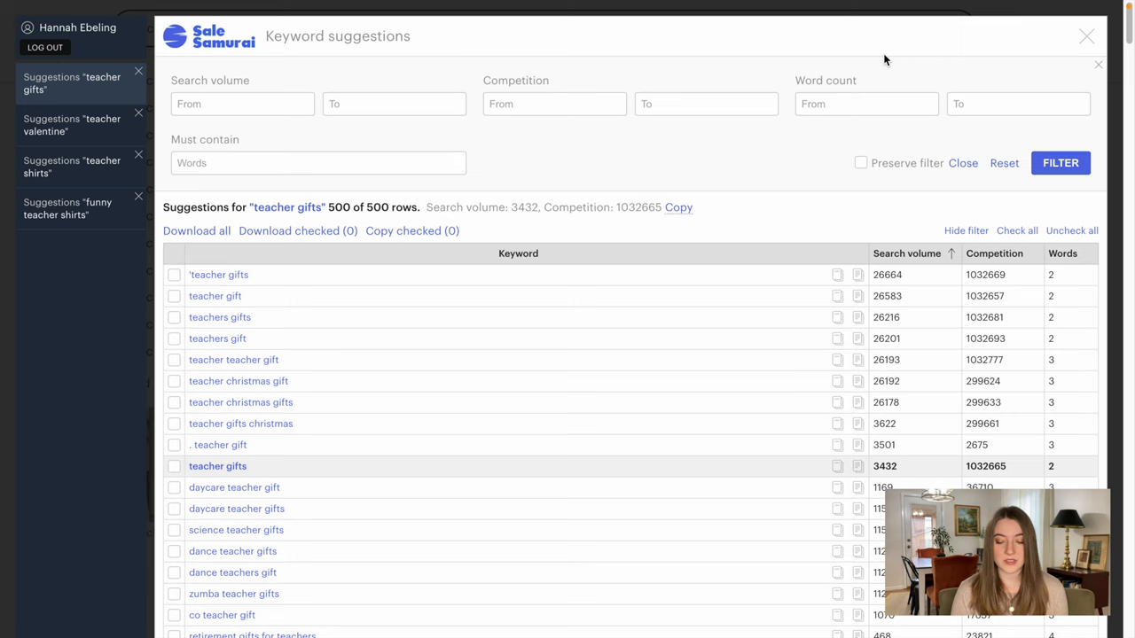
{"action": "type", "text": "4"}
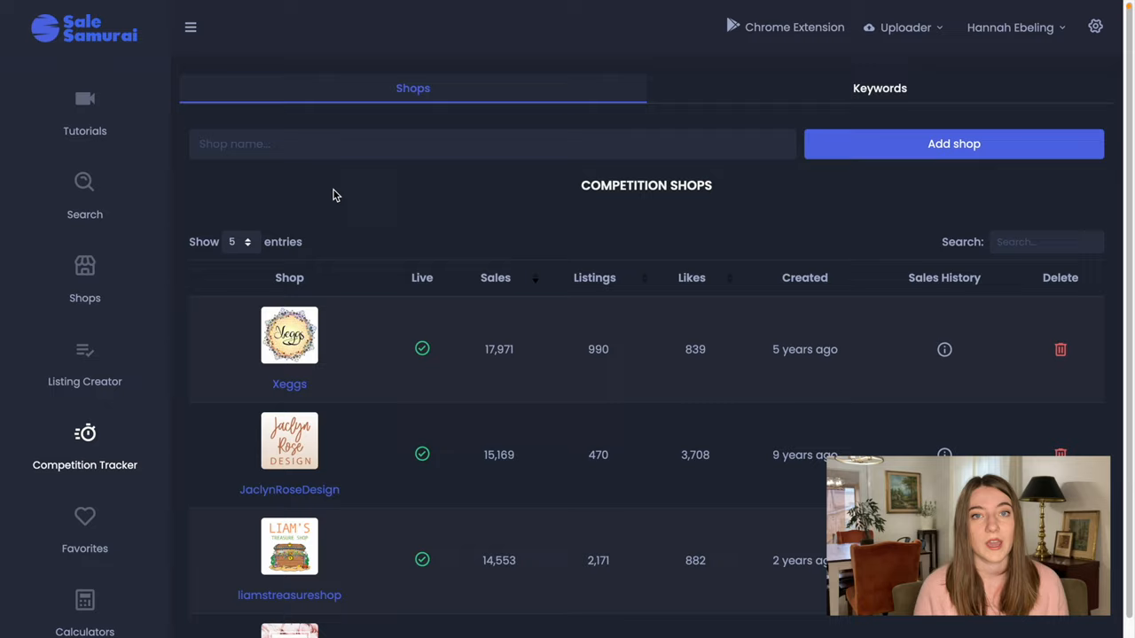
{"action": "mouse_move", "coordinate": [346, 212]}
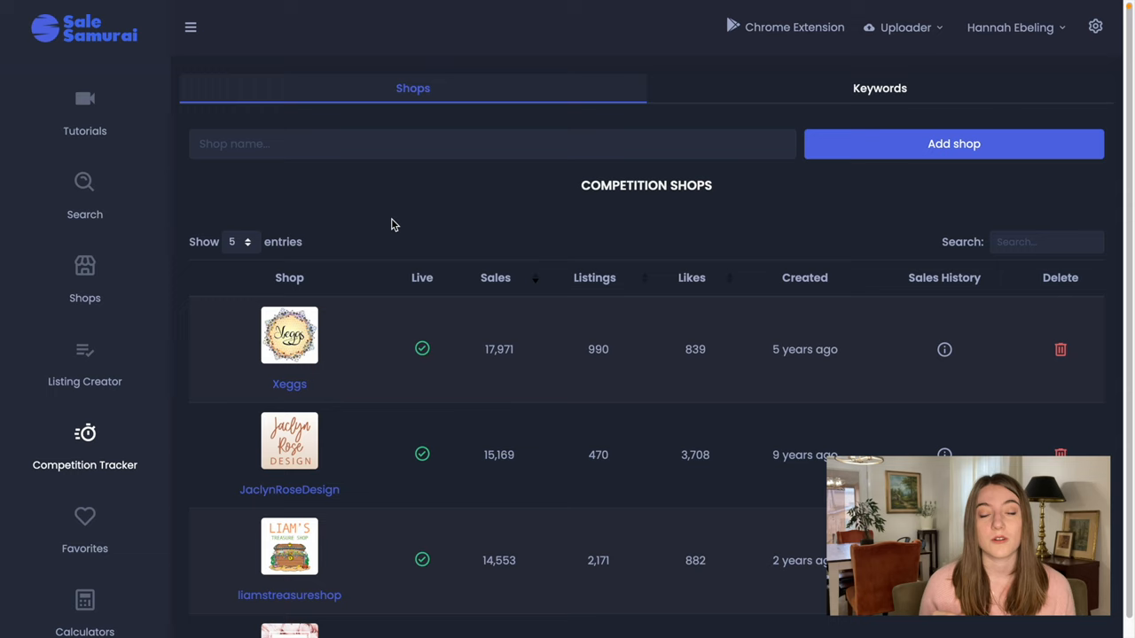
- Scroll the Competition Shops table to reveal the fourth shop with 7,070 sales and 1,014 listings
{"action": "scroll", "scroll_direction": "down", "scroll_amount": 3}
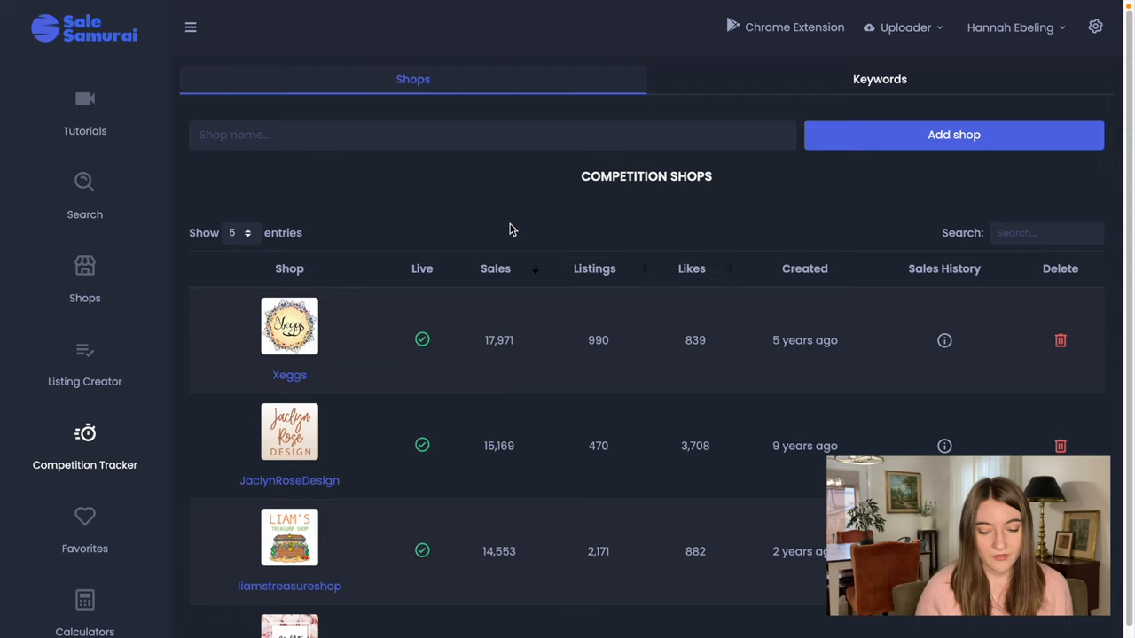
{"action": "scroll", "scroll_direction": "down", "scroll_amount": 3}
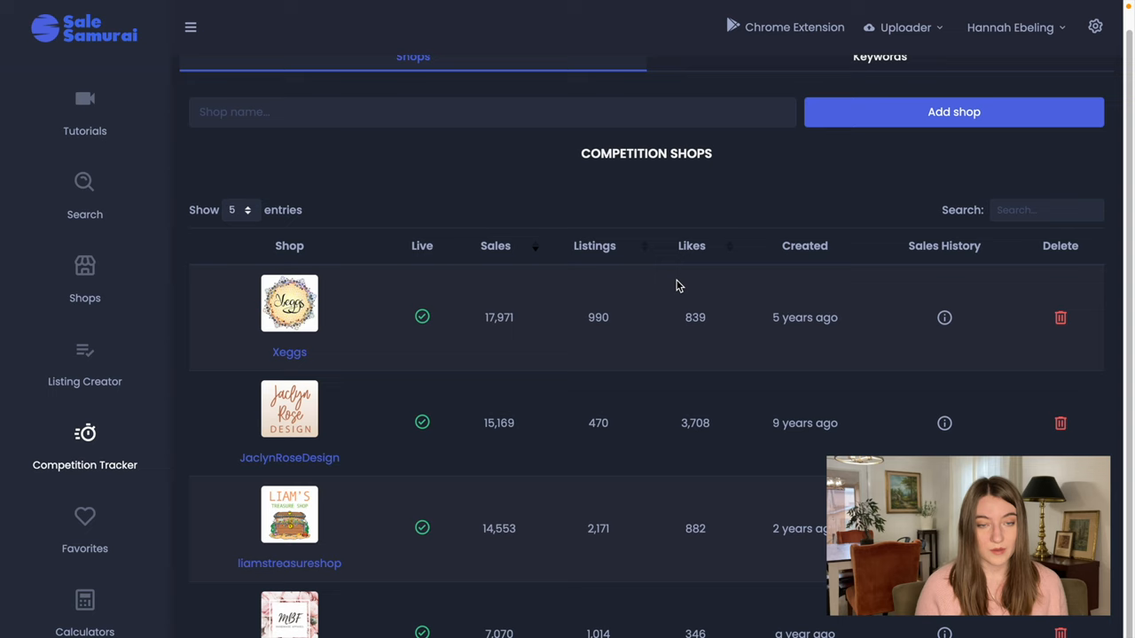
{"action": "scroll", "scroll_direction": "down", "scroll_amount": 3}
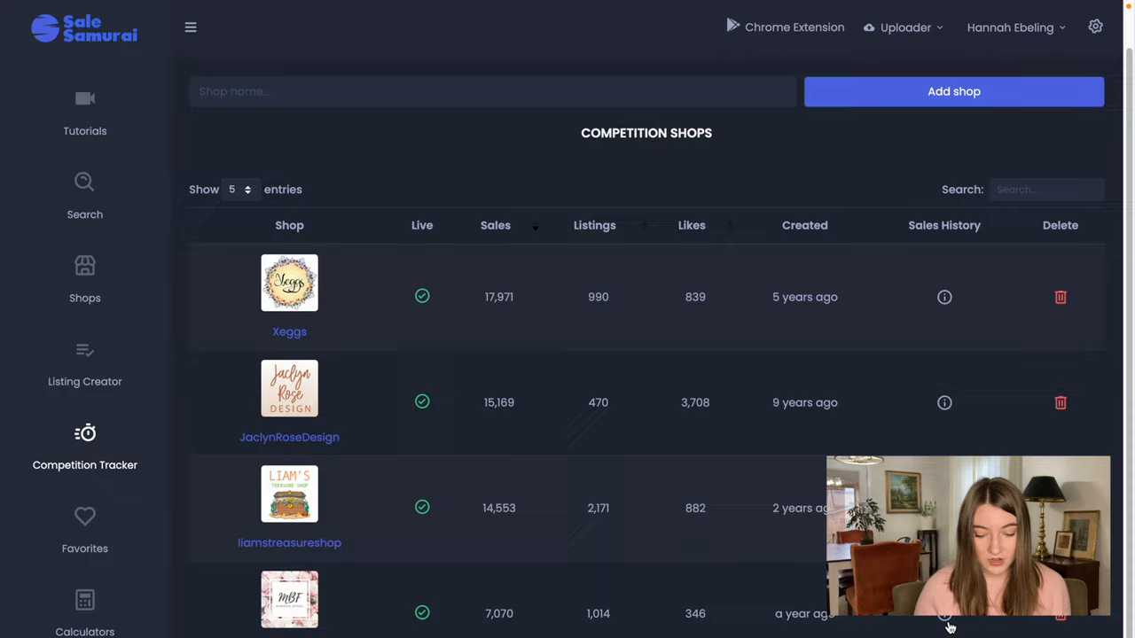
{"action": "left_click", "coordinate": [944, 614]}
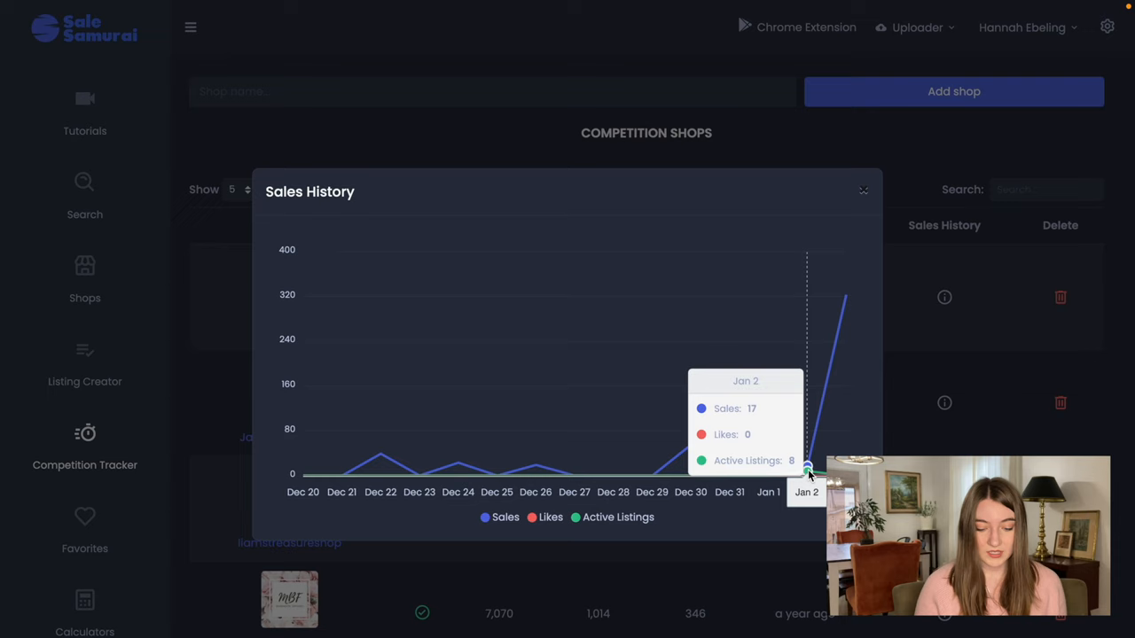
{"action": "mouse_move", "coordinate": [859, 256]}
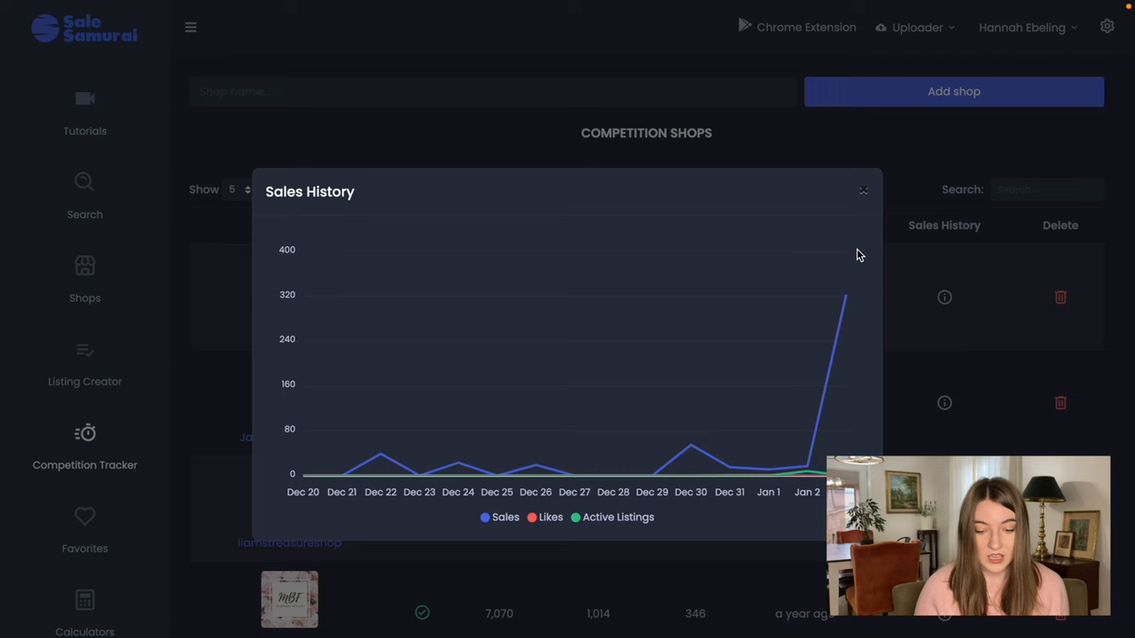
{"action": "left_click", "coordinate": [862, 192]}
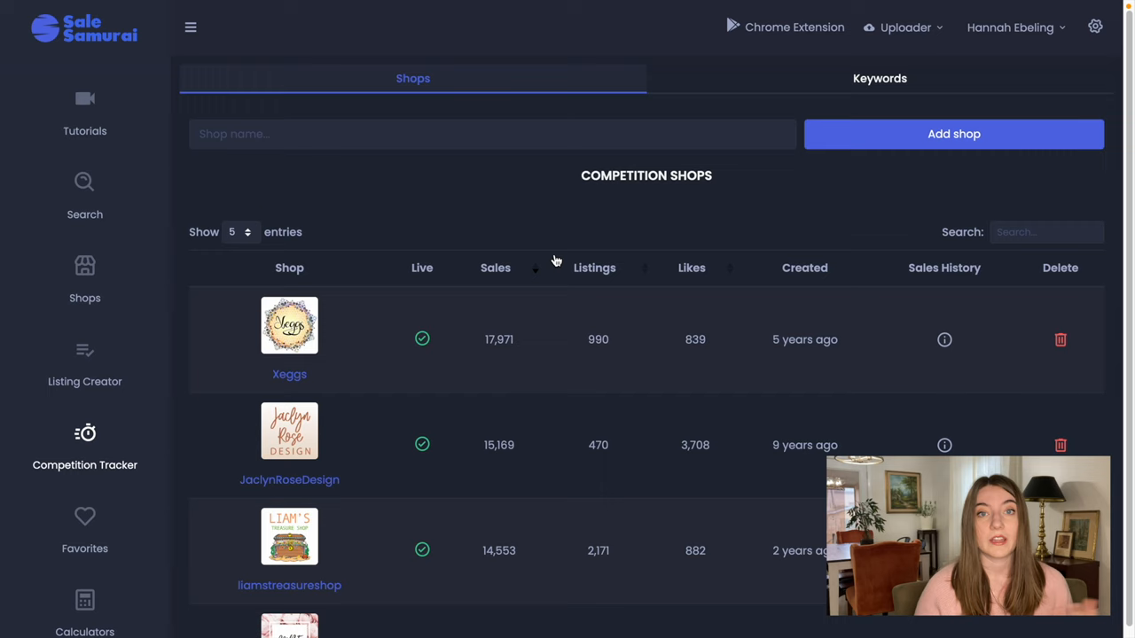
- Leave the Competition Shops table and open the Profit Calculator from Calculators
{"action": "scroll", "scroll_direction": "down", "scroll_amount": 3}
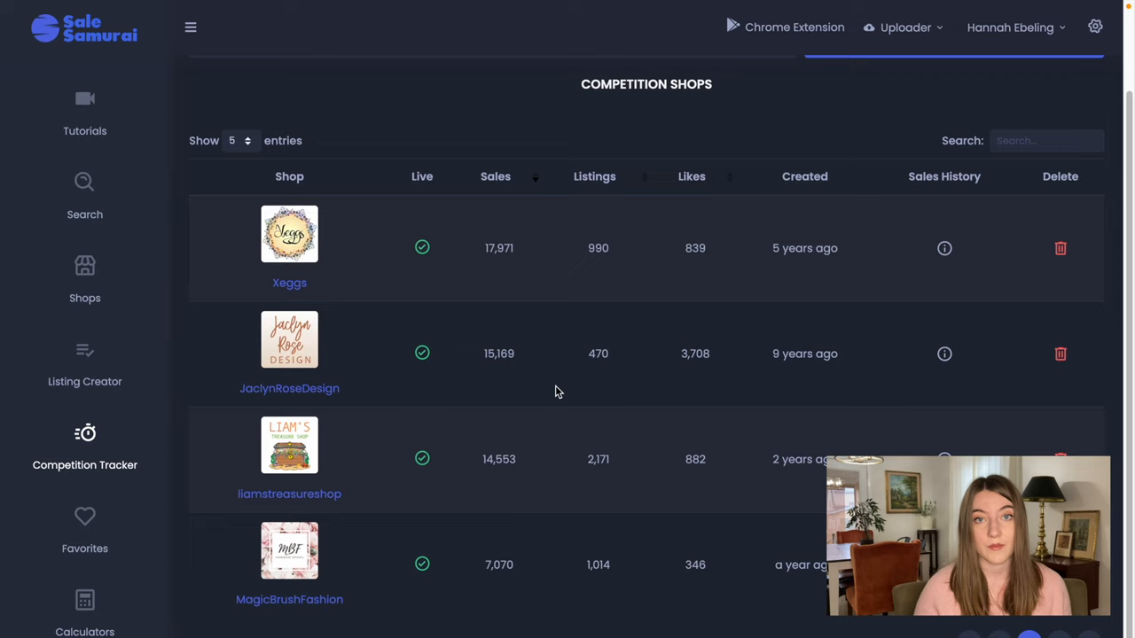
{"action": "mouse_move", "coordinate": [548, 381]}
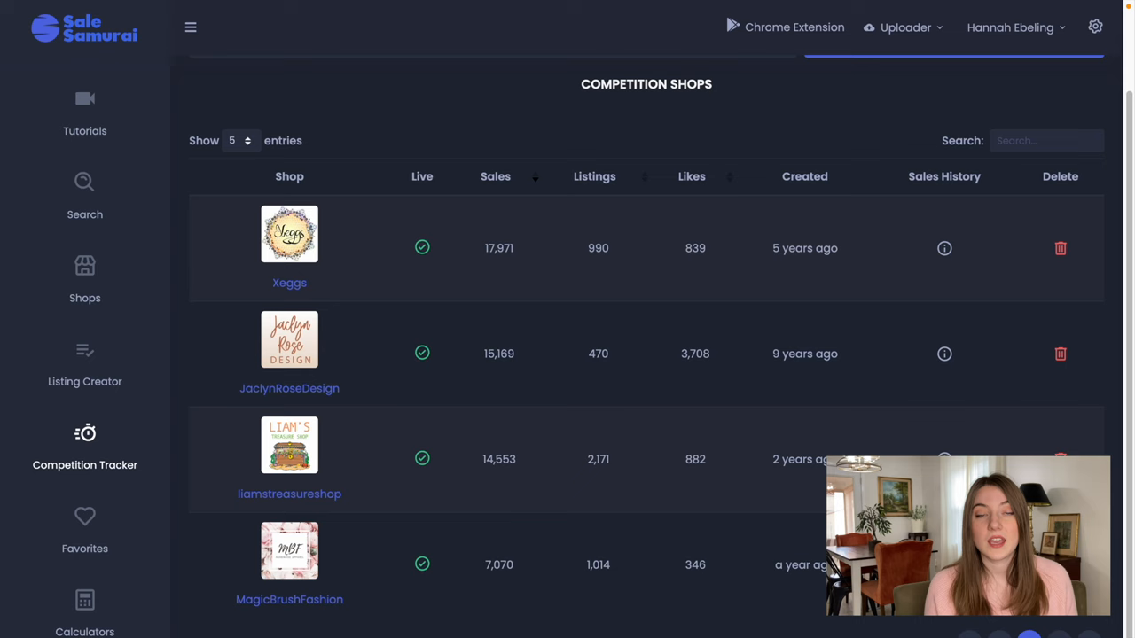
{"action": "left_click", "coordinate": [85, 612]}
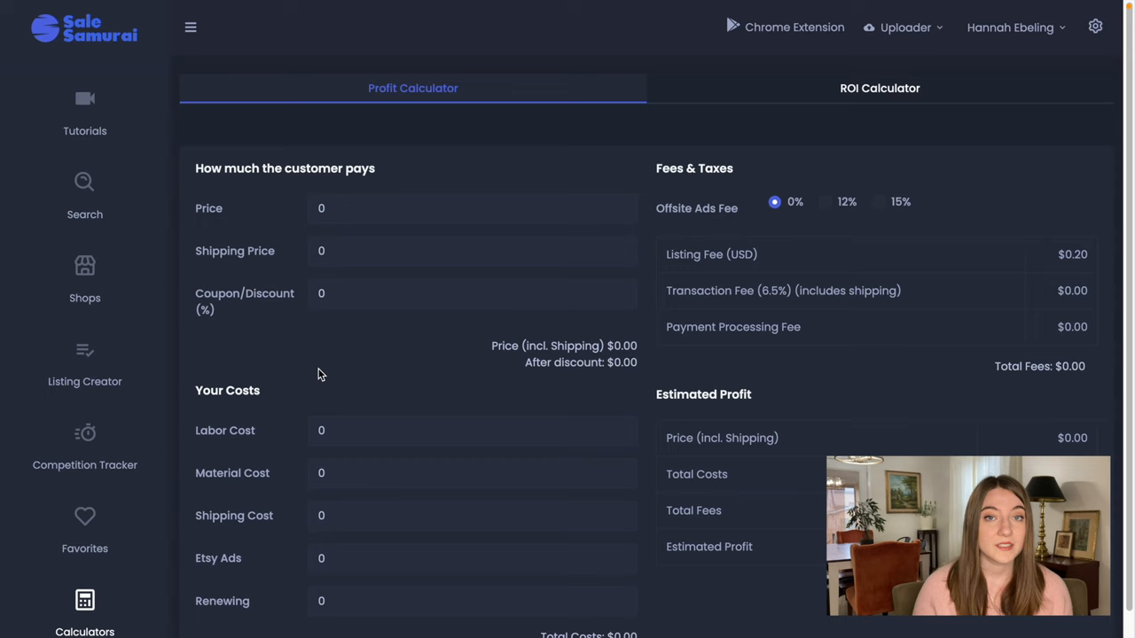
- Enter price 21.99, shipping 4.95, material cost 10.19, shipping cost 4.95 and calculate $8.79 profit at 33%
{"action": "type", "text": "21.99"}
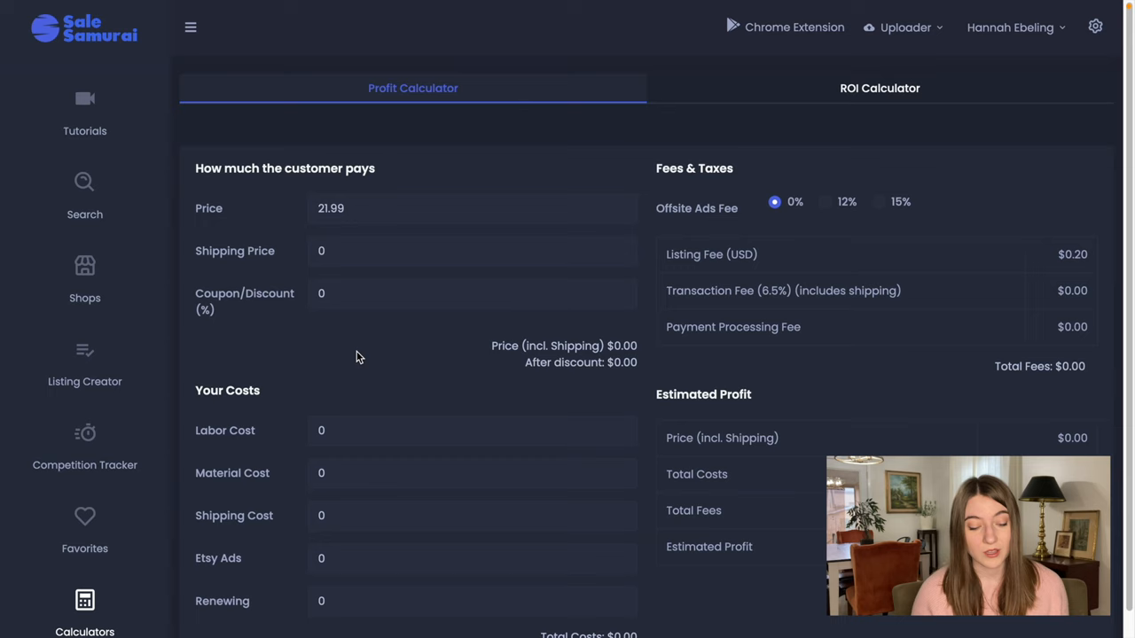
{"action": "type", "text": "4.95"}
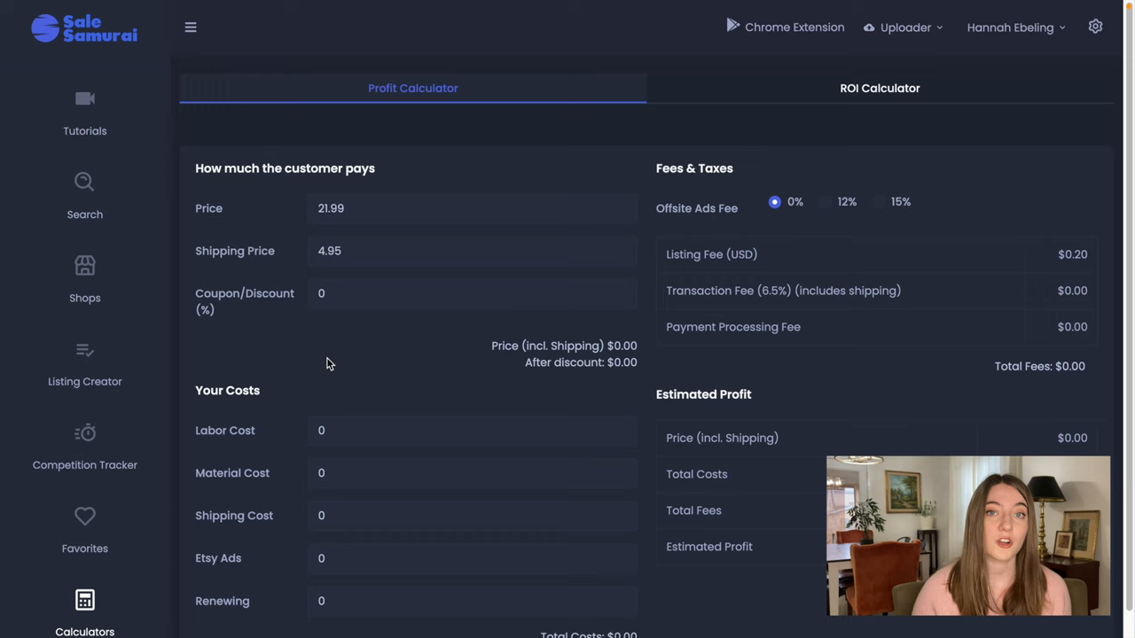
{"action": "scroll", "scroll_direction": "down", "scroll_amount": 3}
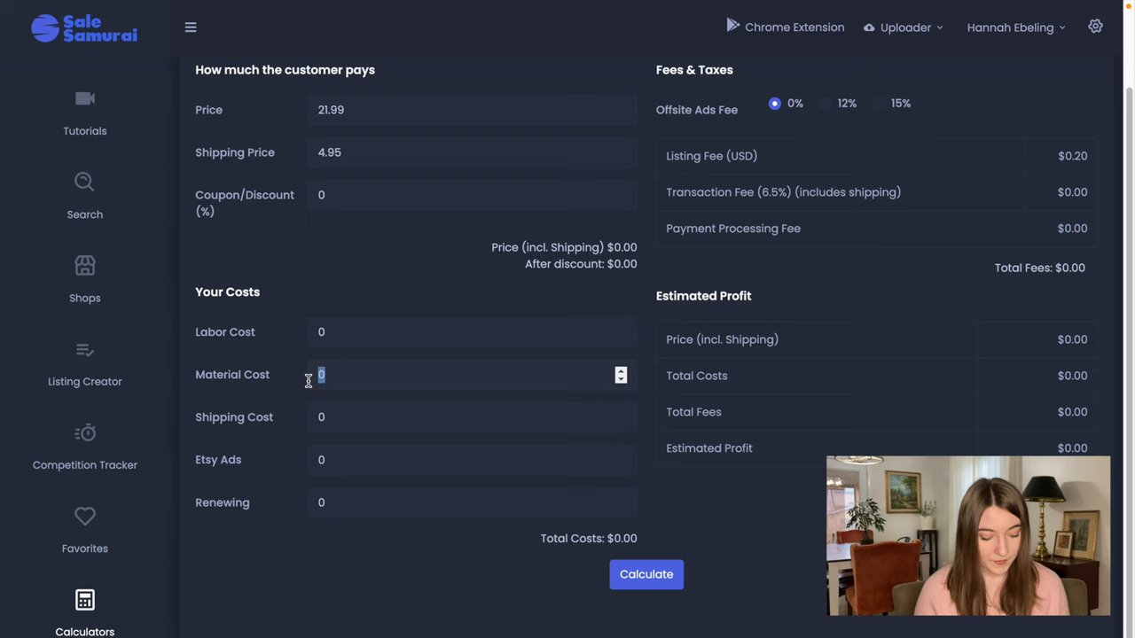
{"action": "type", "text": "10.19"}
{"action": "left_click", "coordinate": [472, 417]}
{"action": "type", "text": "4.95"}
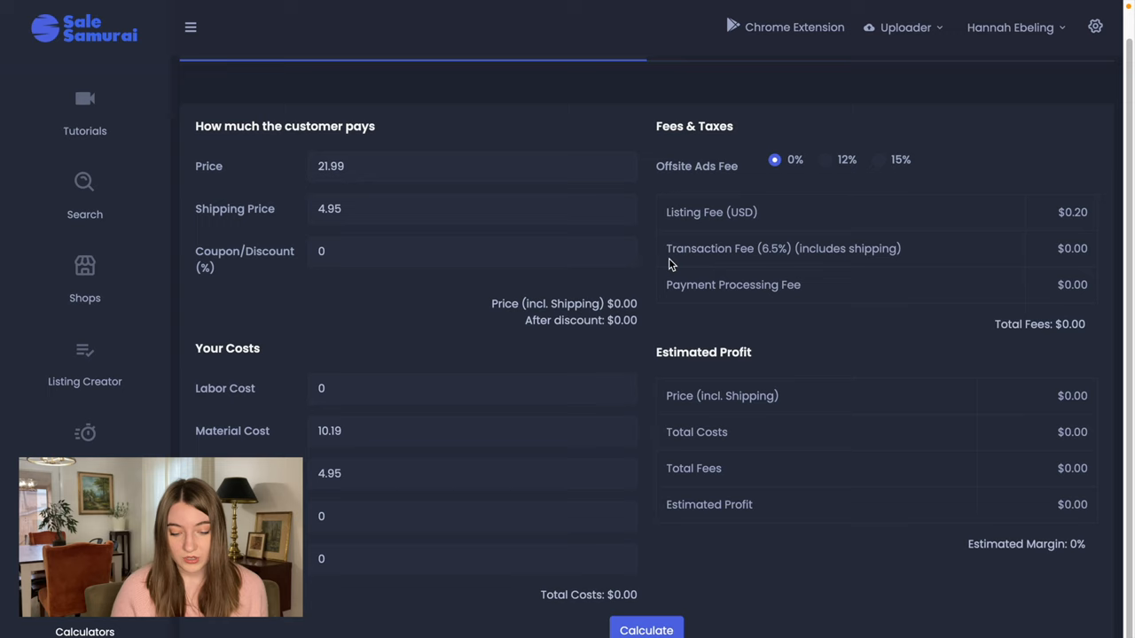
{"action": "left_click", "coordinate": [646, 632]}
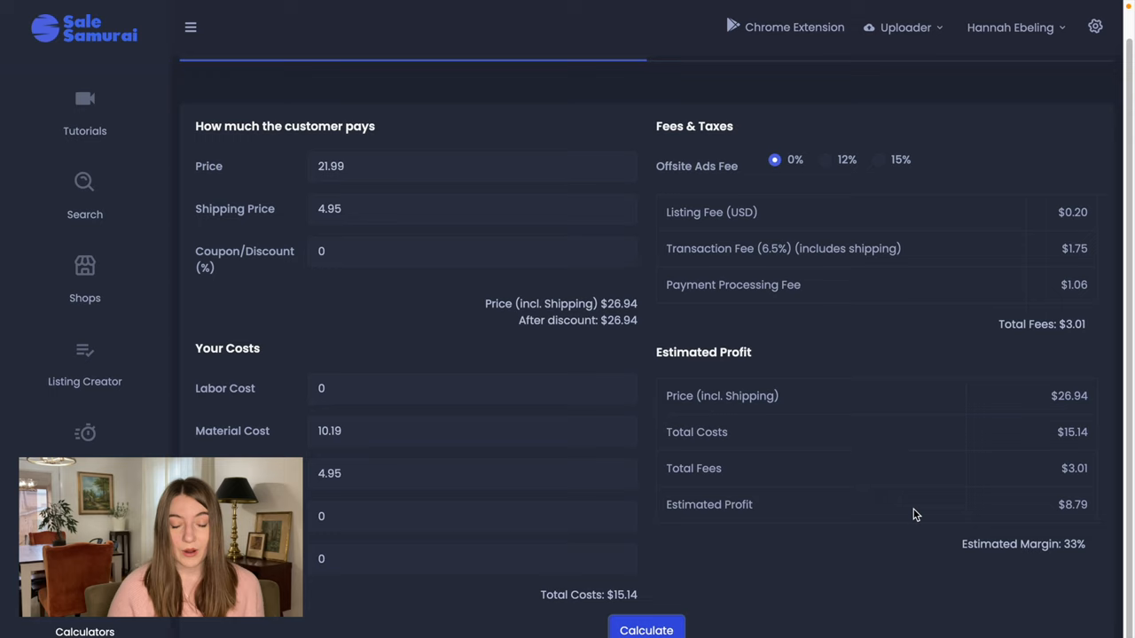
{"action": "mouse_move", "coordinate": [1056, 577]}
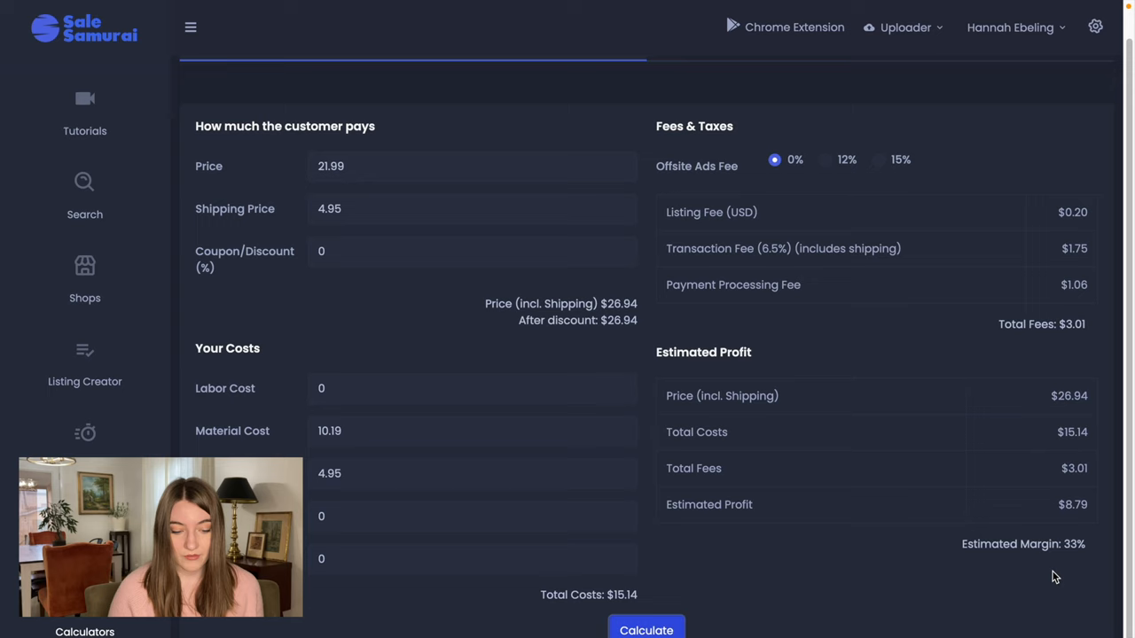
- Add a 10% coupon discount and 12% offsite ads fee, recalculating to $3.83 profit at 15%
{"action": "left_click", "coordinate": [444, 252]}
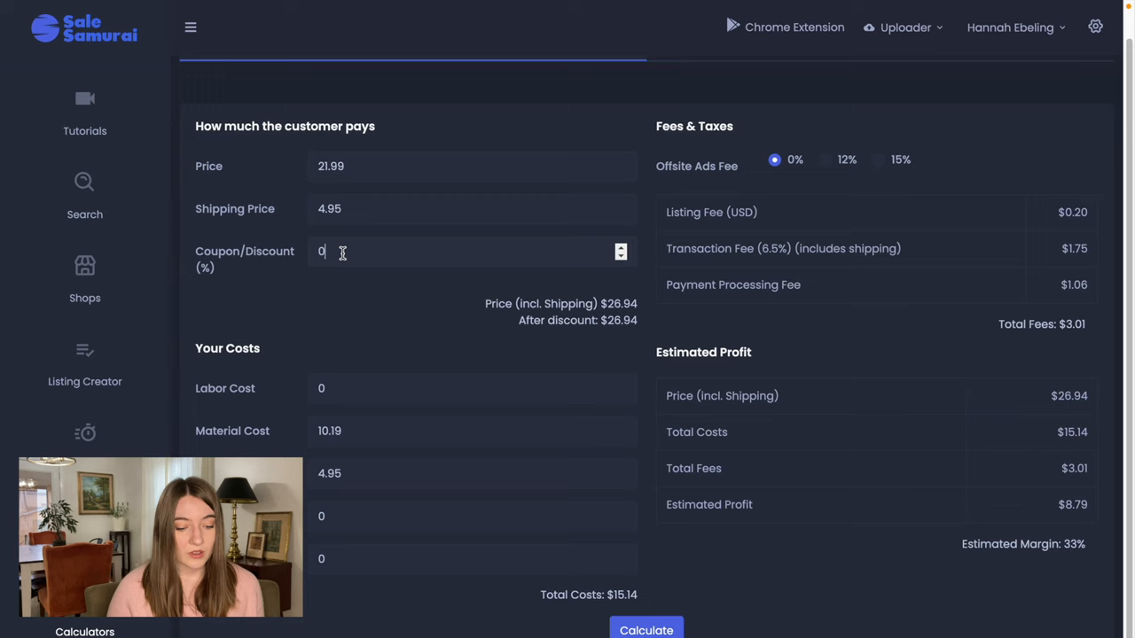
{"action": "type", "text": "10"}
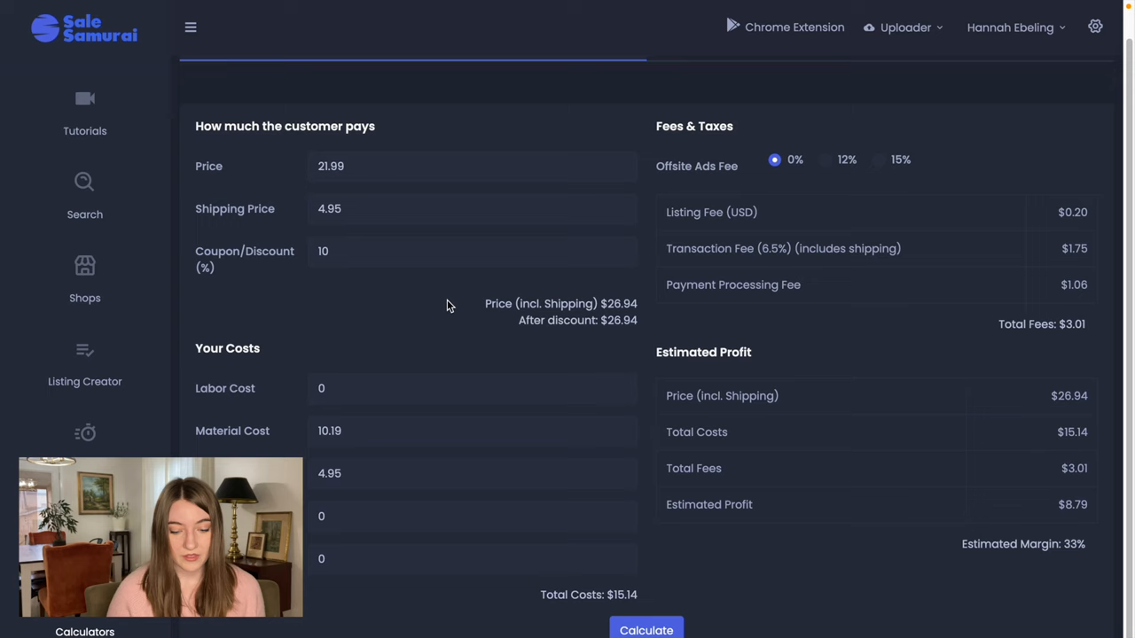
{"action": "left_click", "coordinate": [825, 160]}
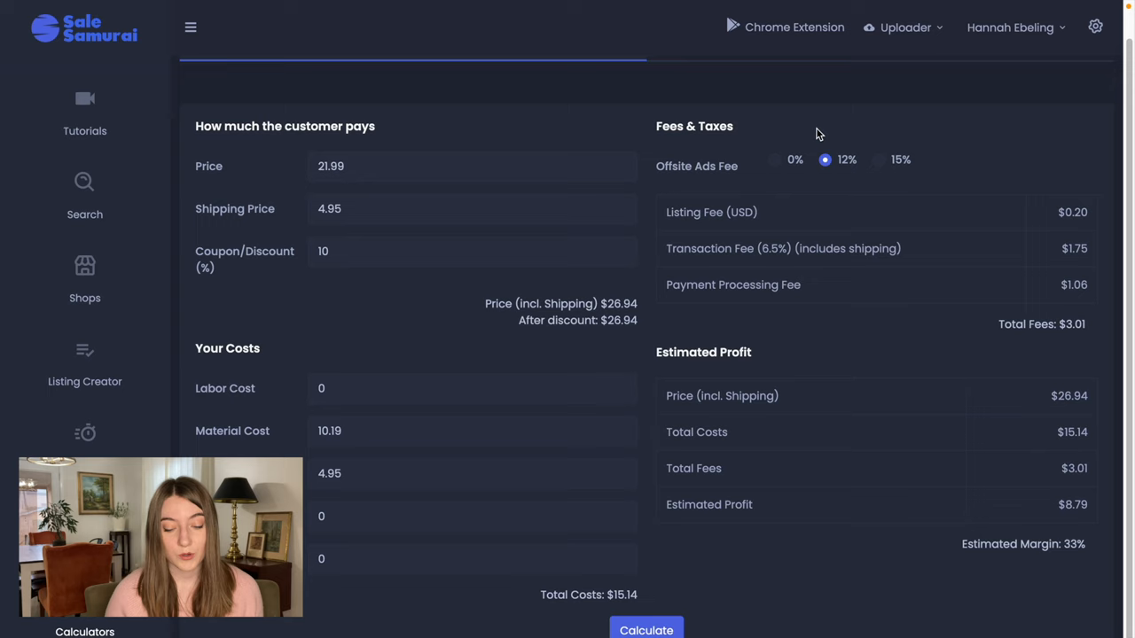
{"action": "left_click", "coordinate": [645, 632]}
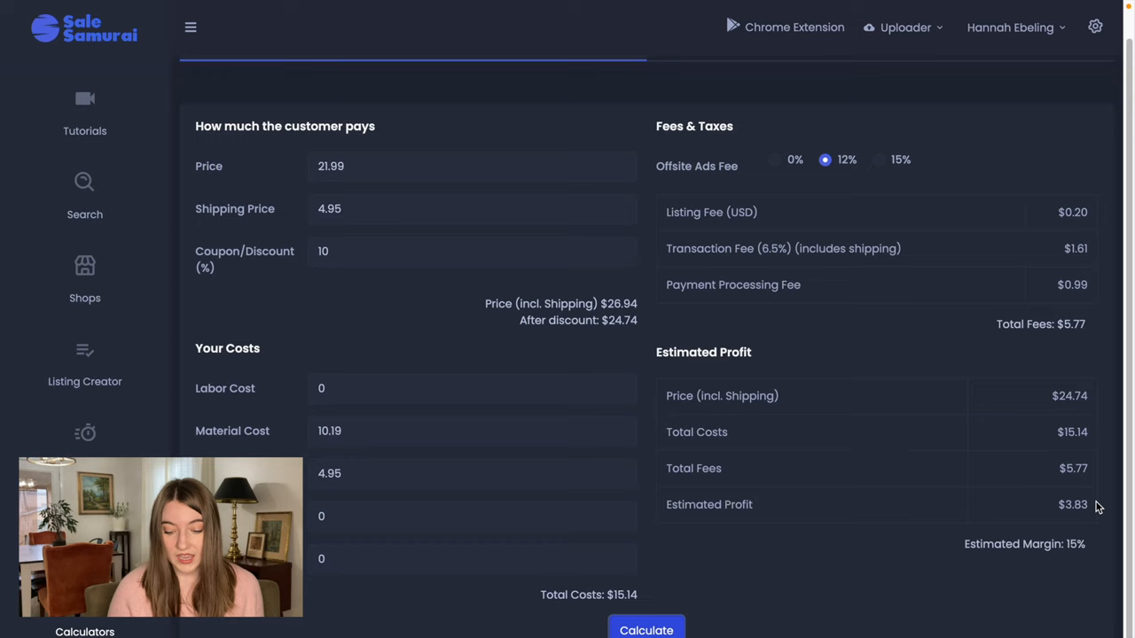
{"action": "mouse_move", "coordinate": [1094, 589]}
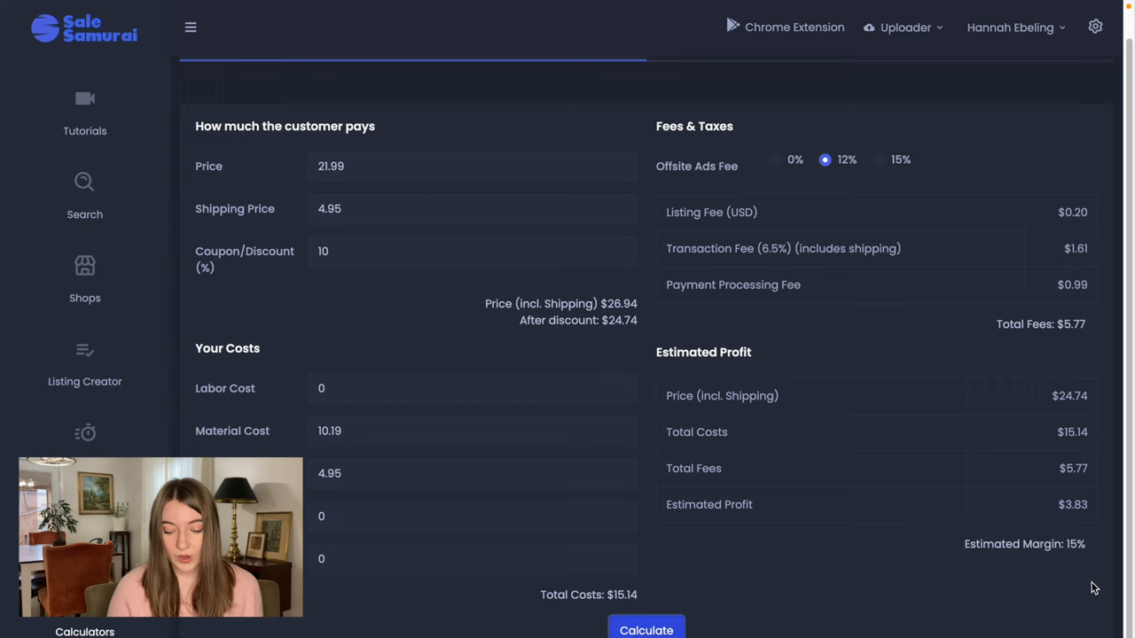
- Lower the price to 19.99 and switch offsite ads to 15%, giving $1.73 profit at 8%
{"action": "left_click", "coordinate": [372, 166]}
{"action": "type", "text": "19.99"}
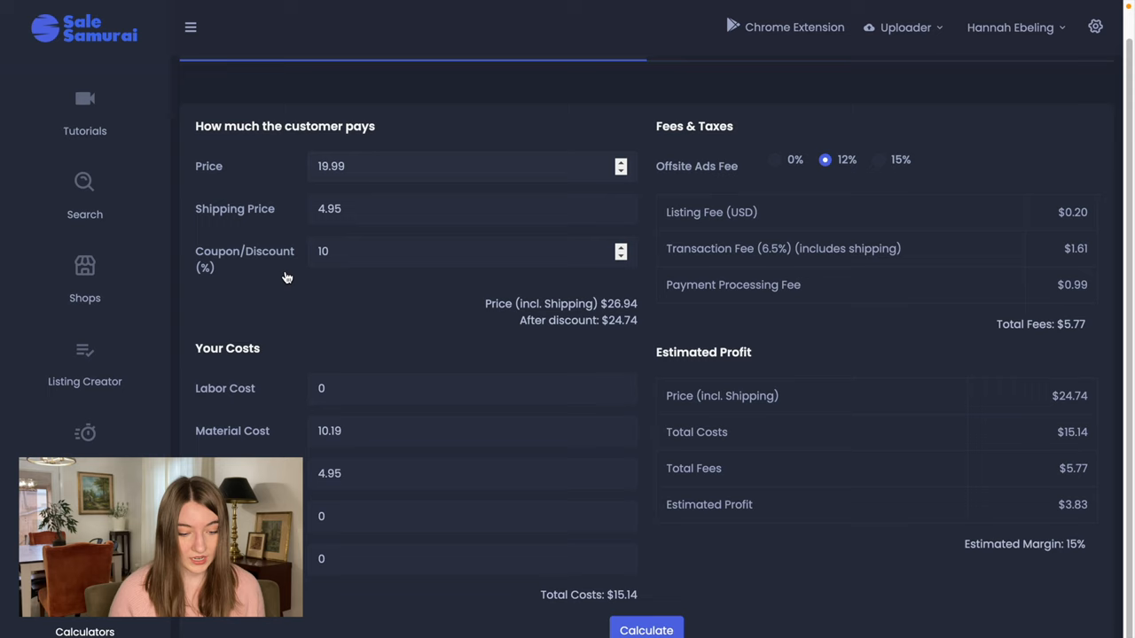
{"action": "left_click", "coordinate": [879, 160]}
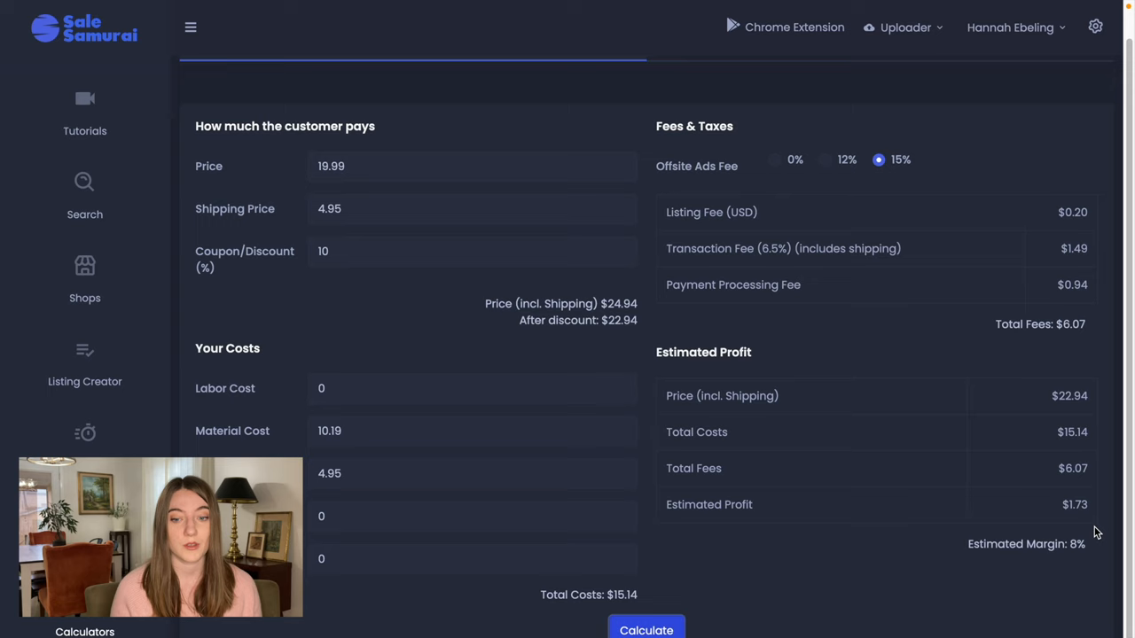
{"action": "mouse_move", "coordinate": [1007, 520]}
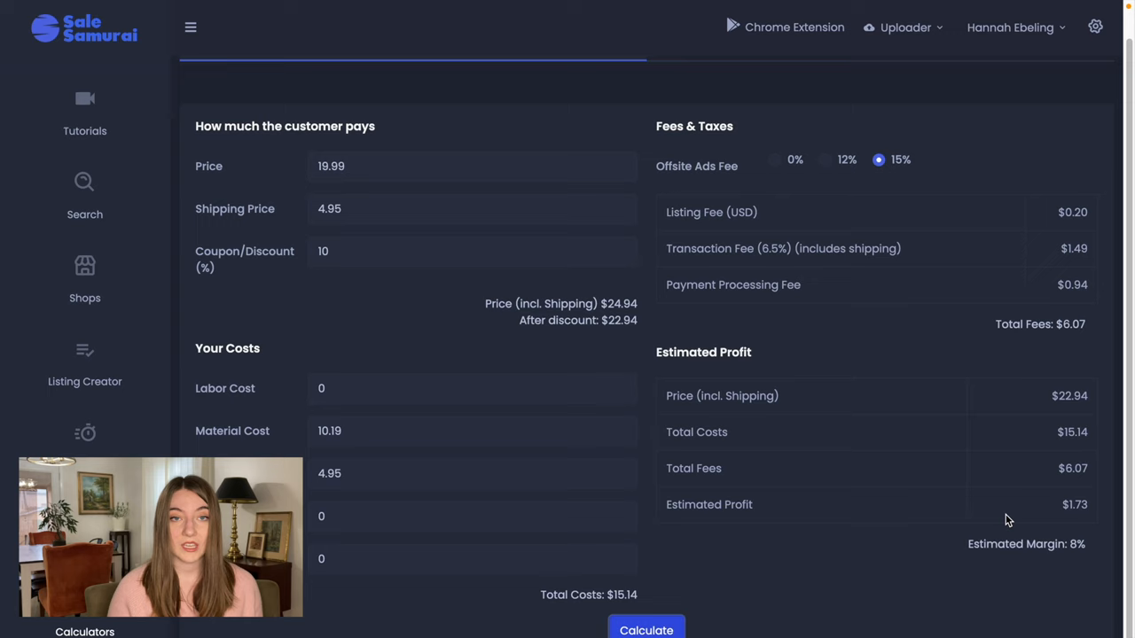